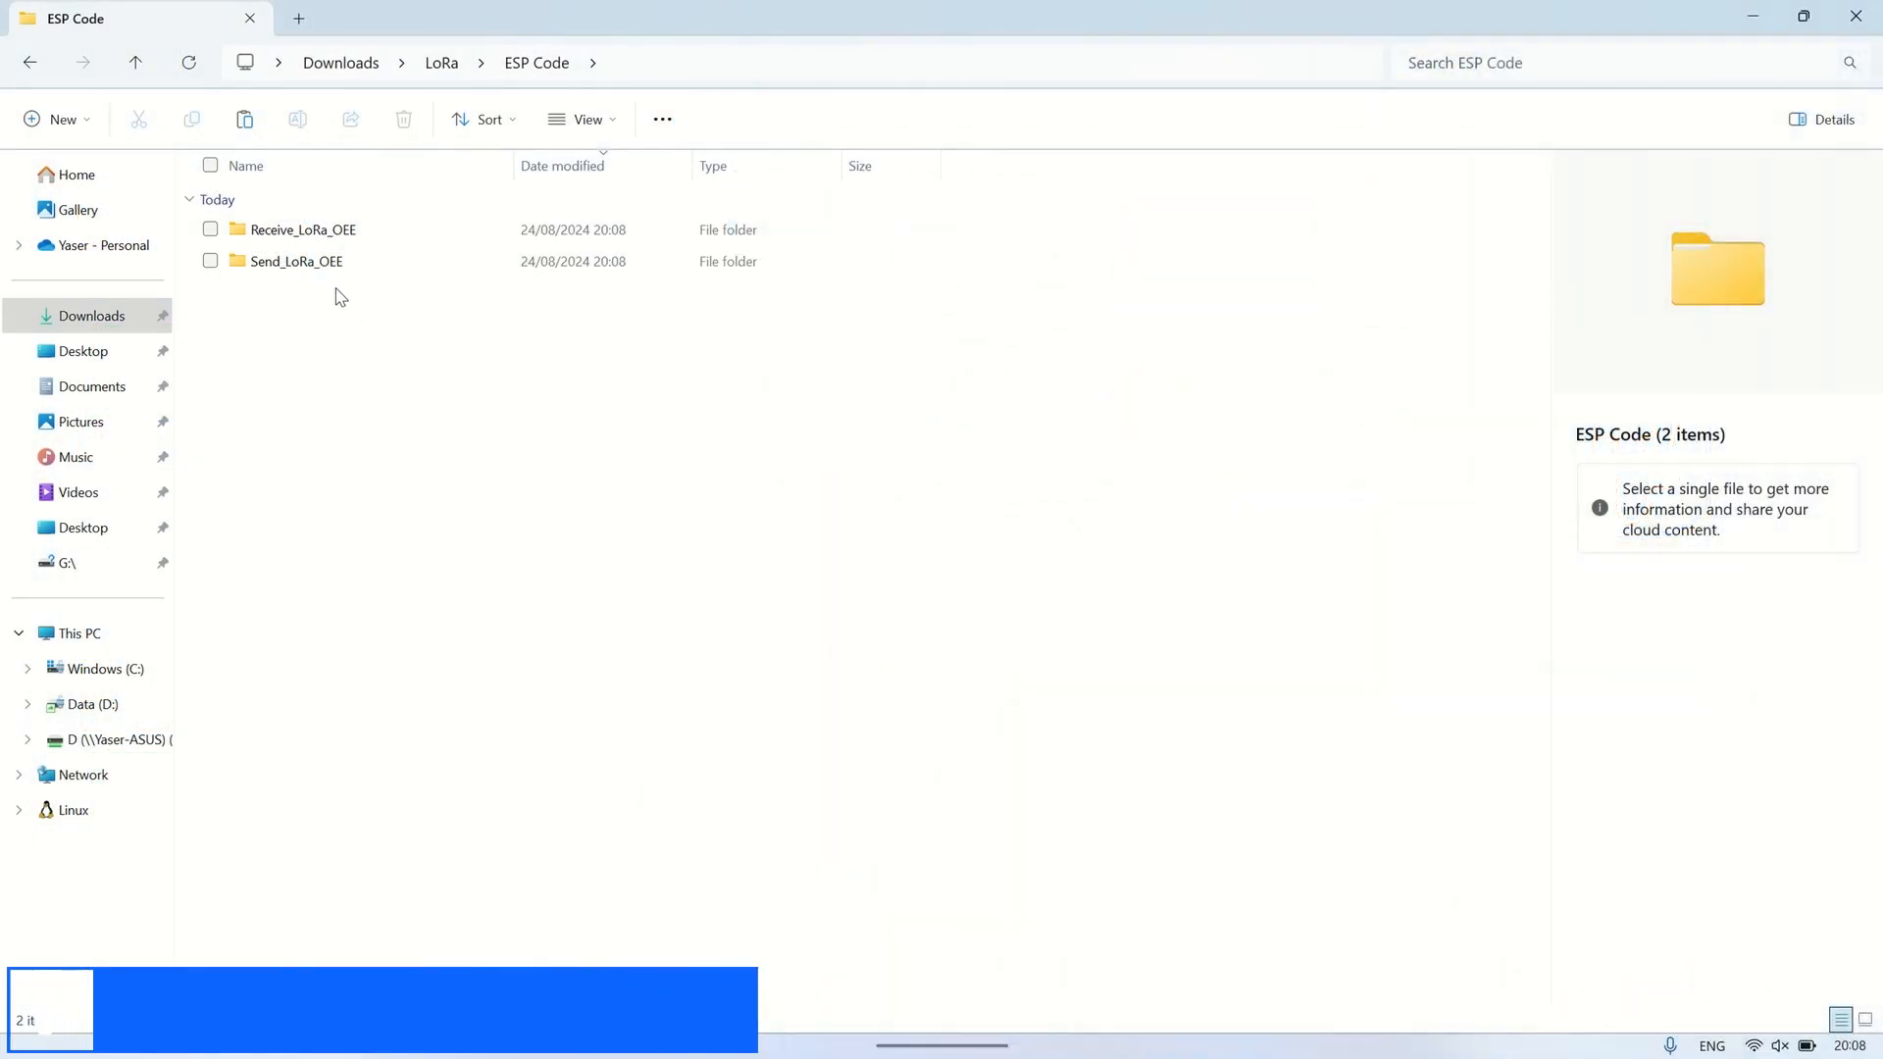
Step: Open the Send_LoRa_OEE folder in File Explorer to reach its Arduino sketch
left_click(304, 229)
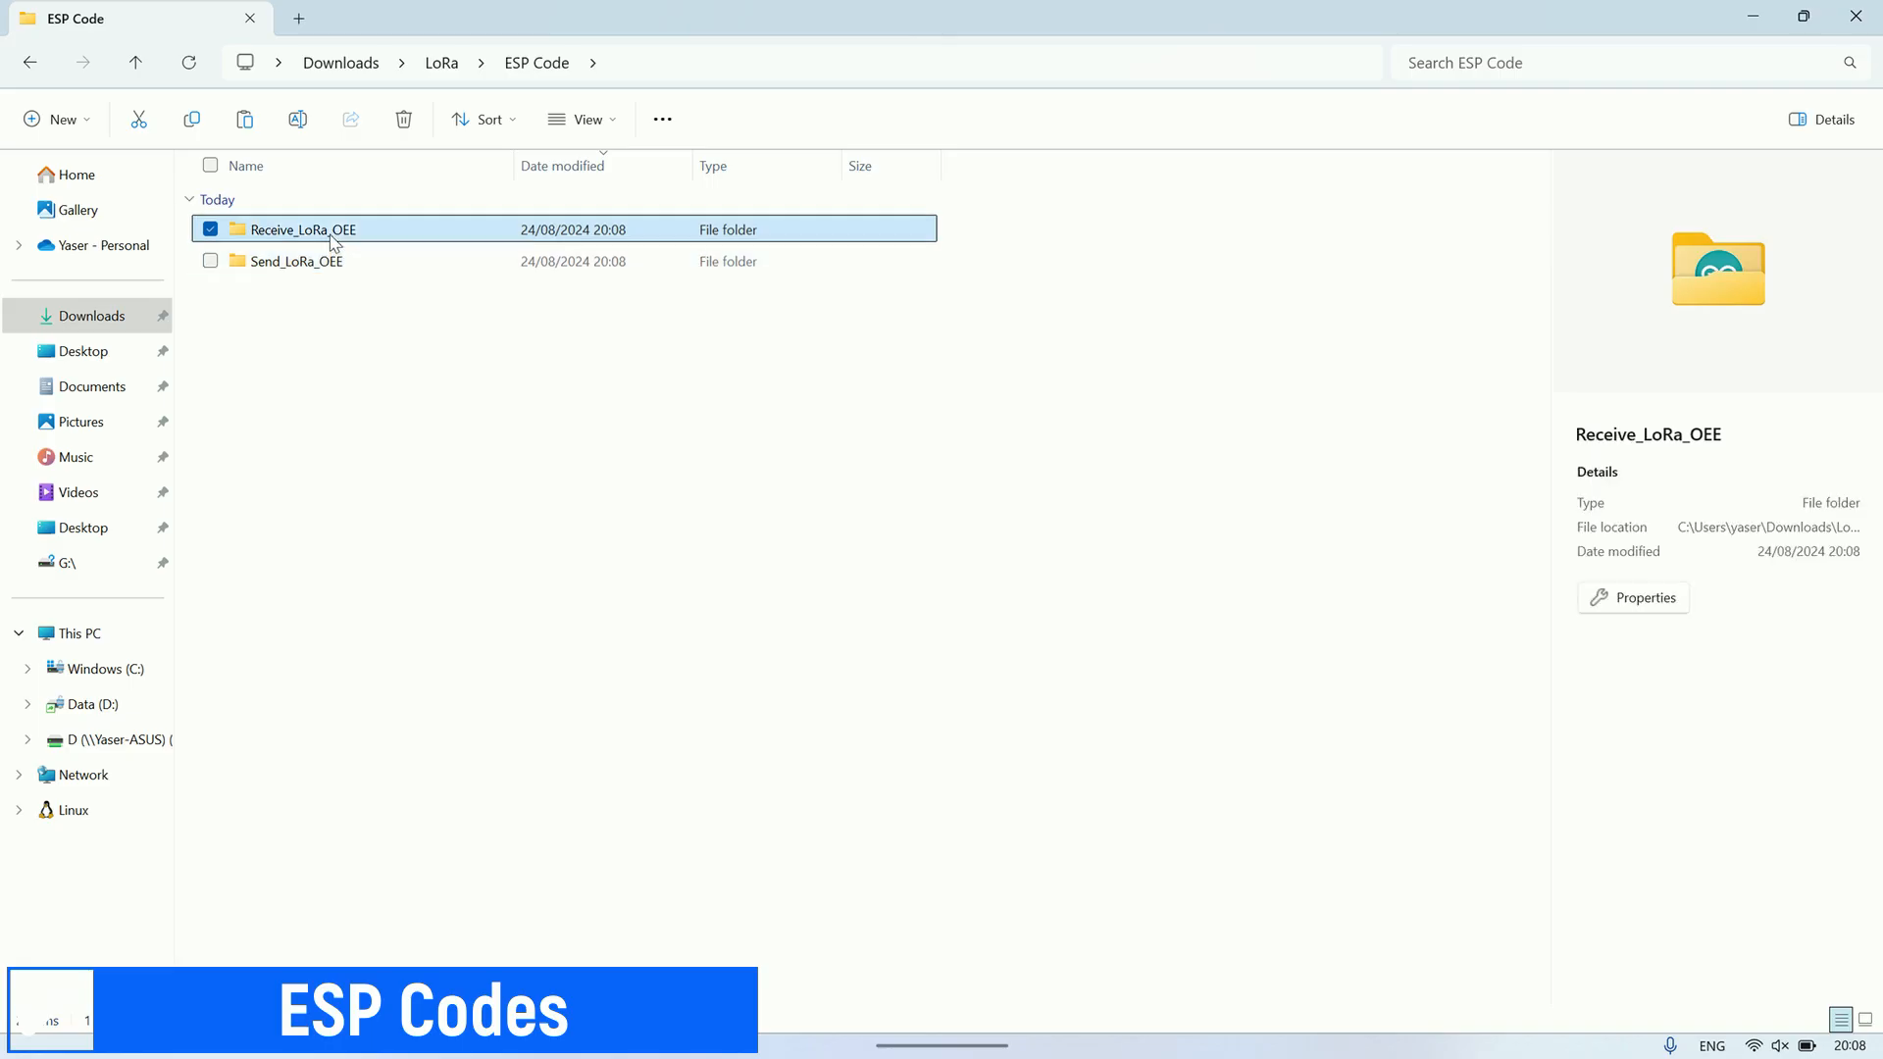
double_click(299, 261)
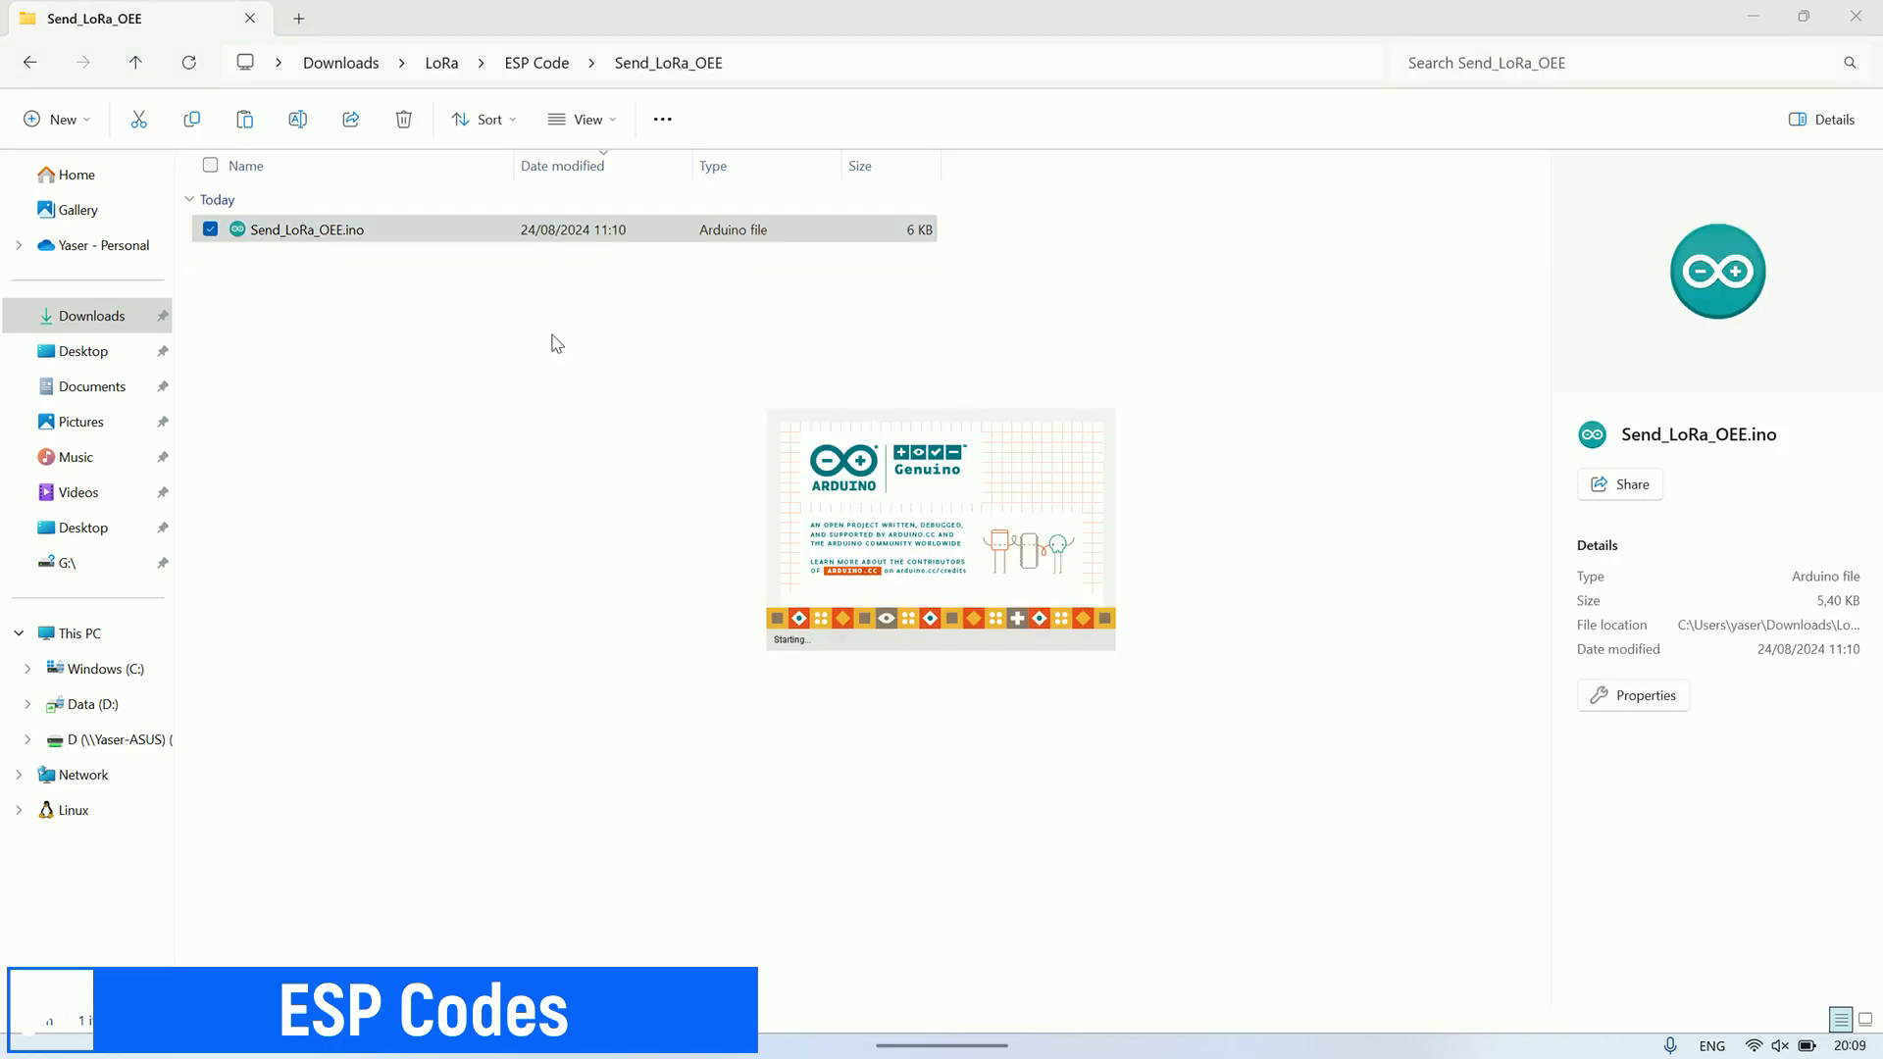
Step: Load Send_LoRa_OEE.ino and highlight its four button pin definitions
double_click(308, 227)
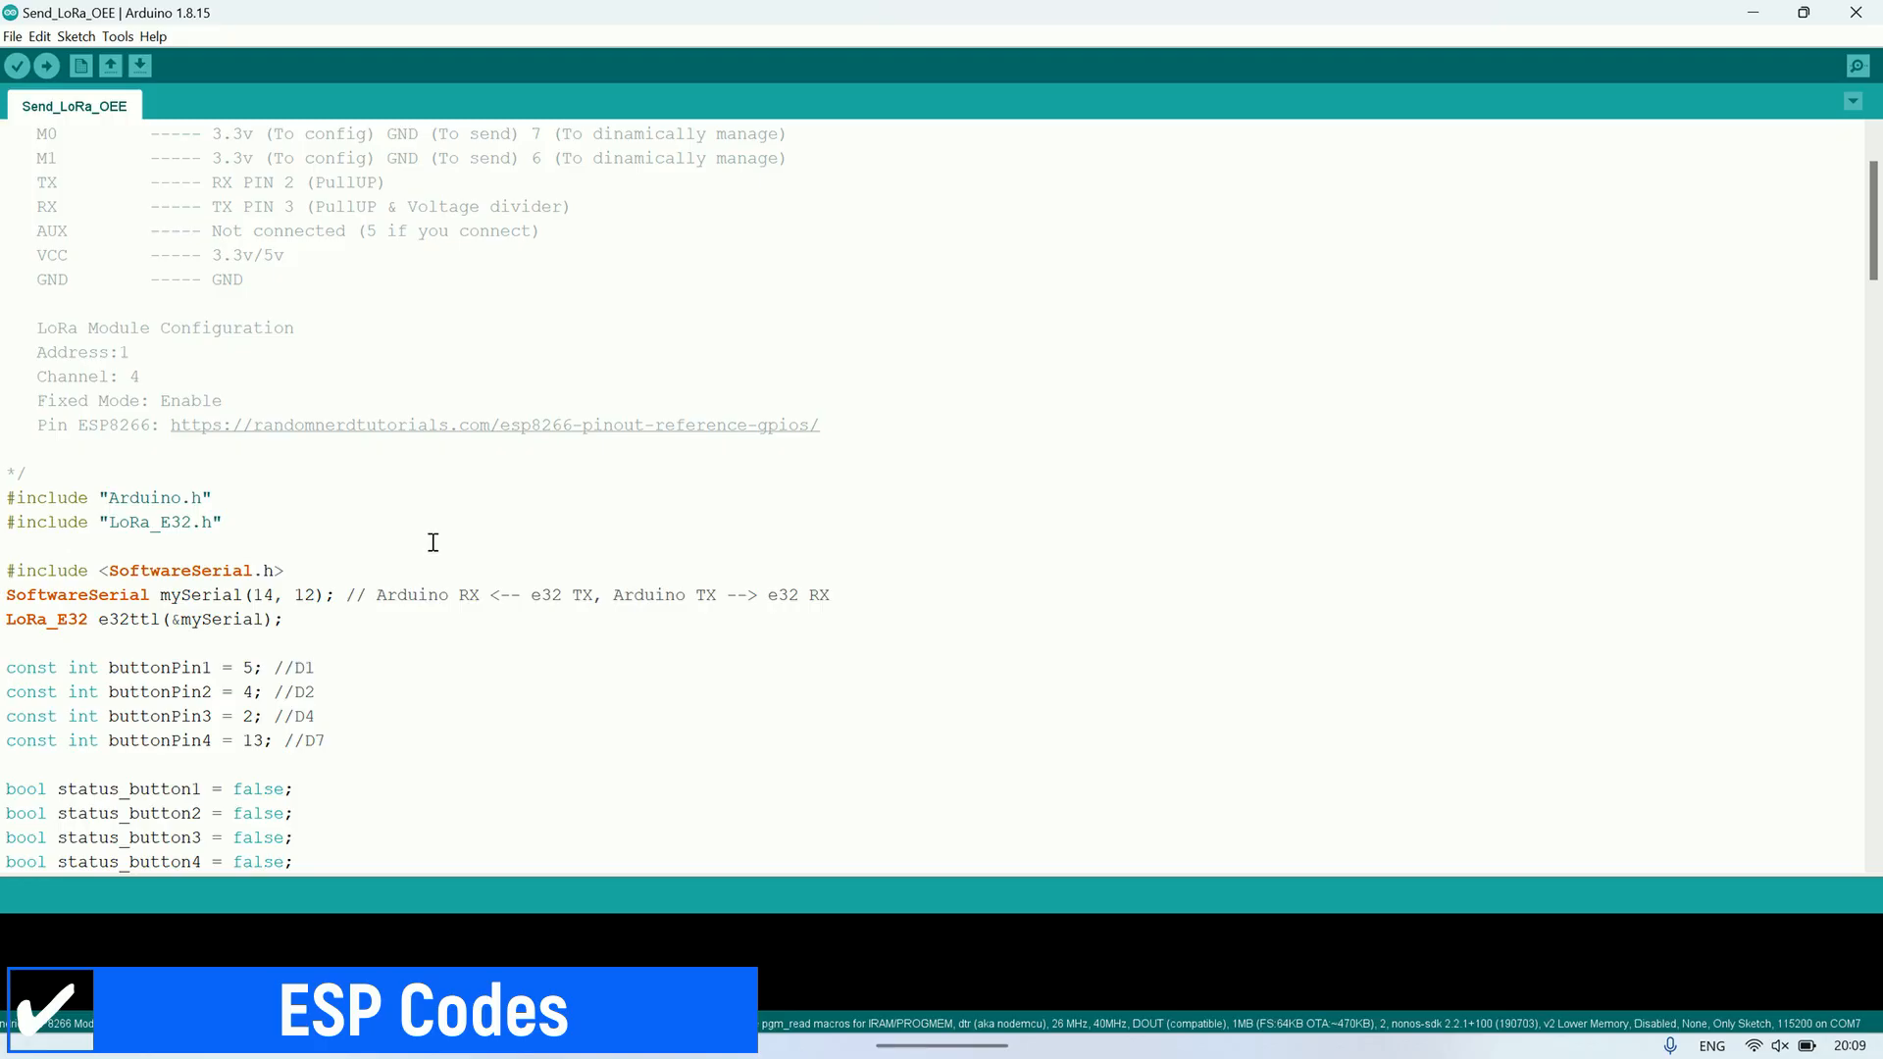
scroll("down", 3)
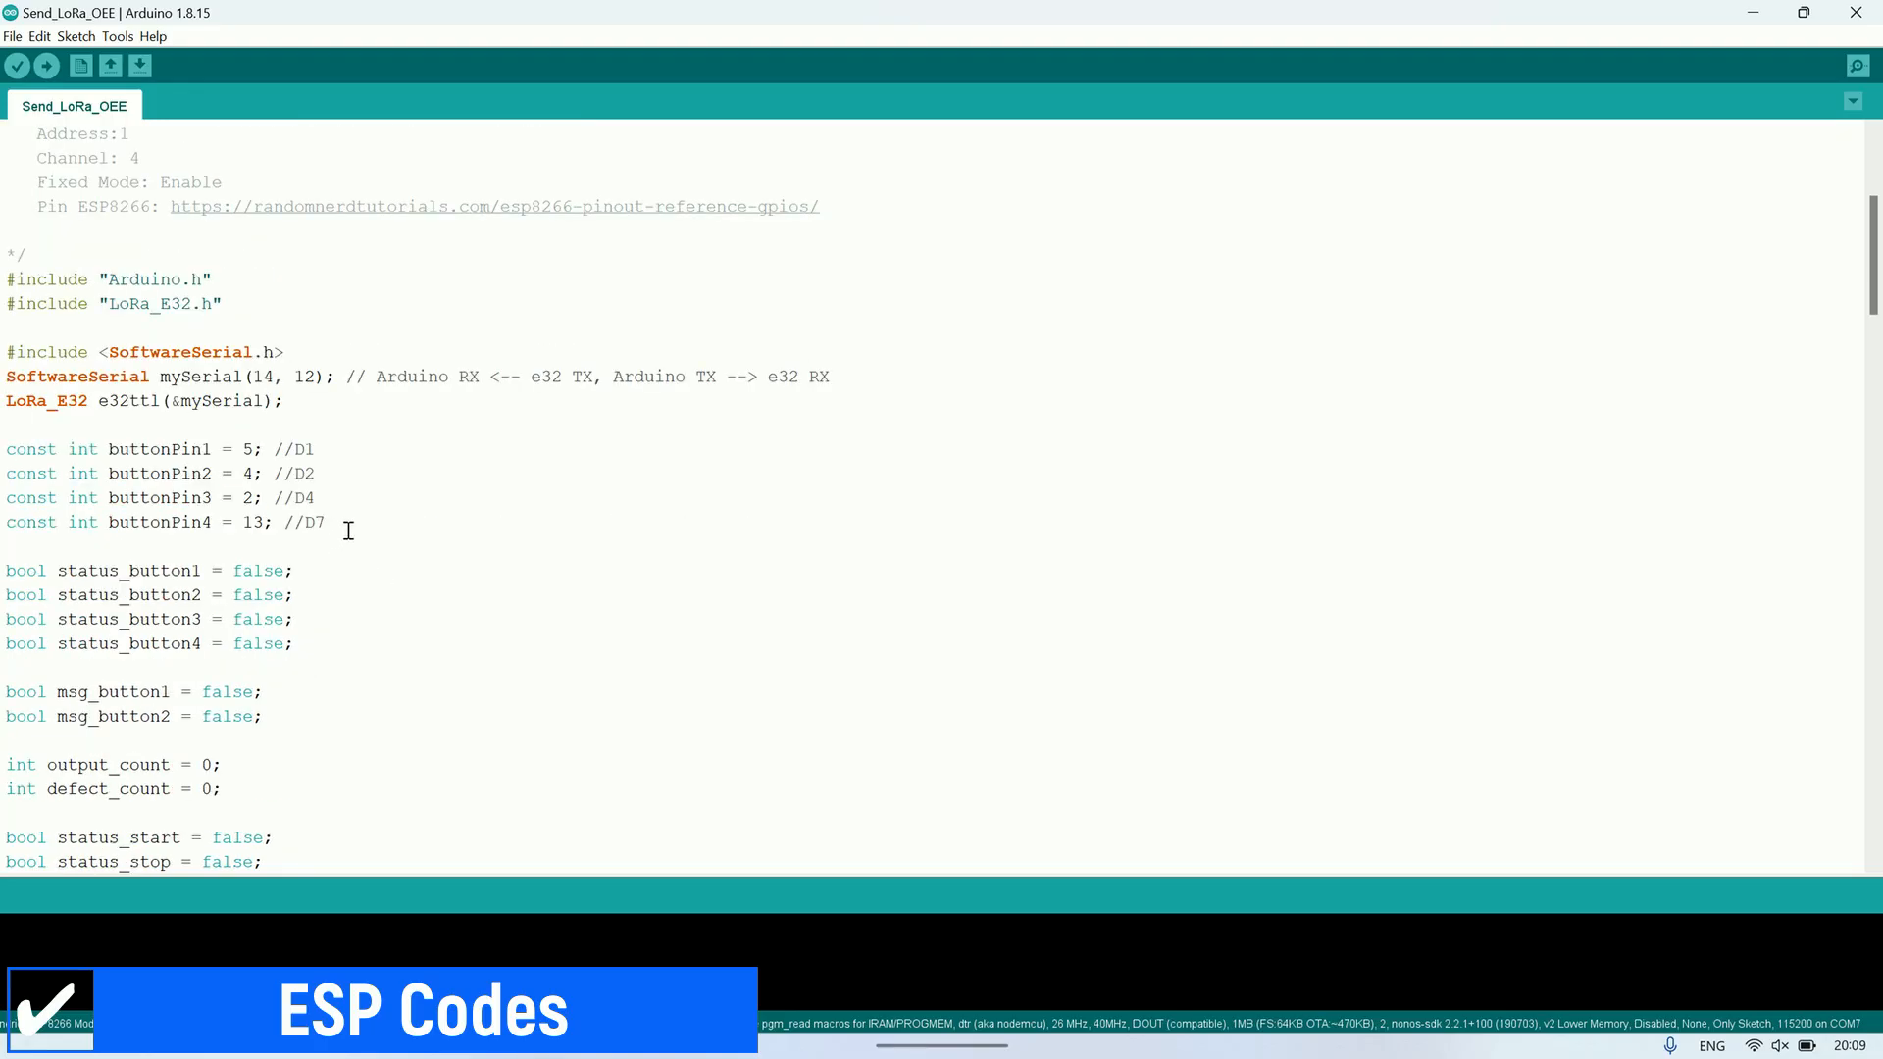
left_click_drag(8, 448, 327, 522)
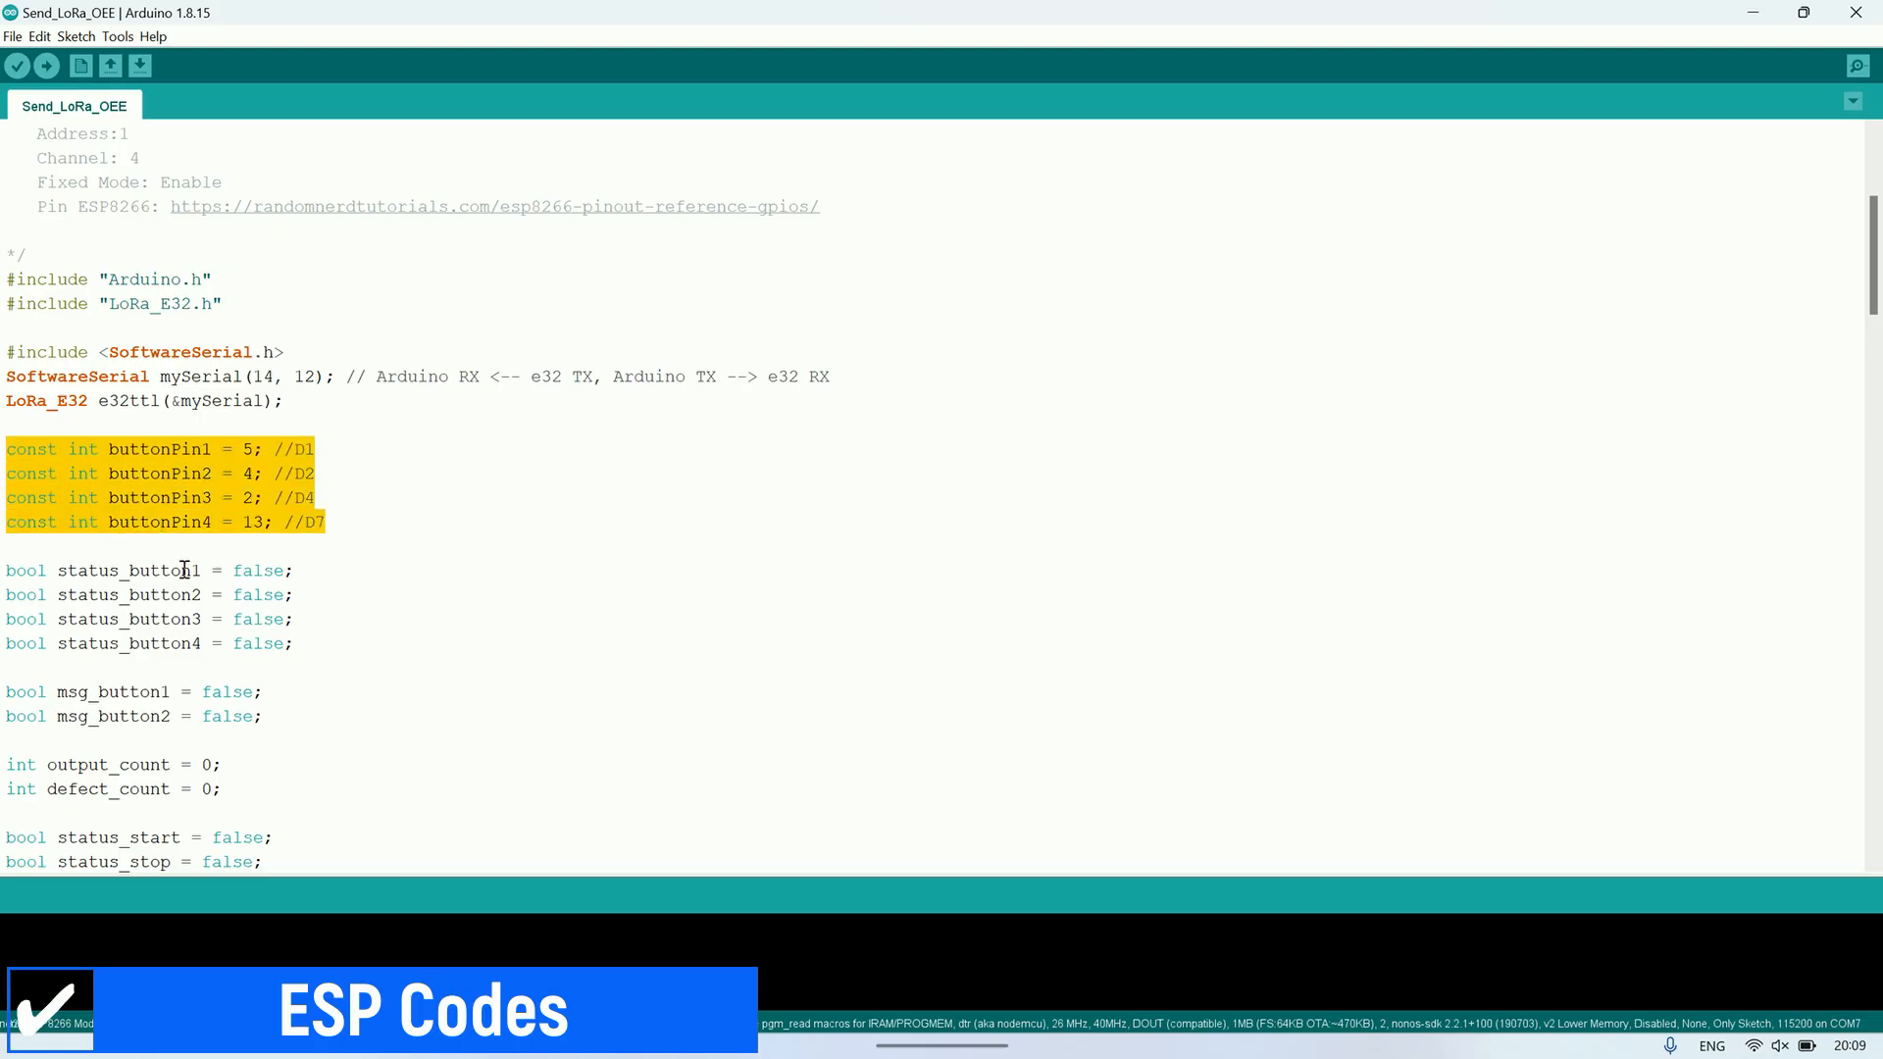
Step: Read down through the button-reading logic to the send_message function
scroll("down", 3)
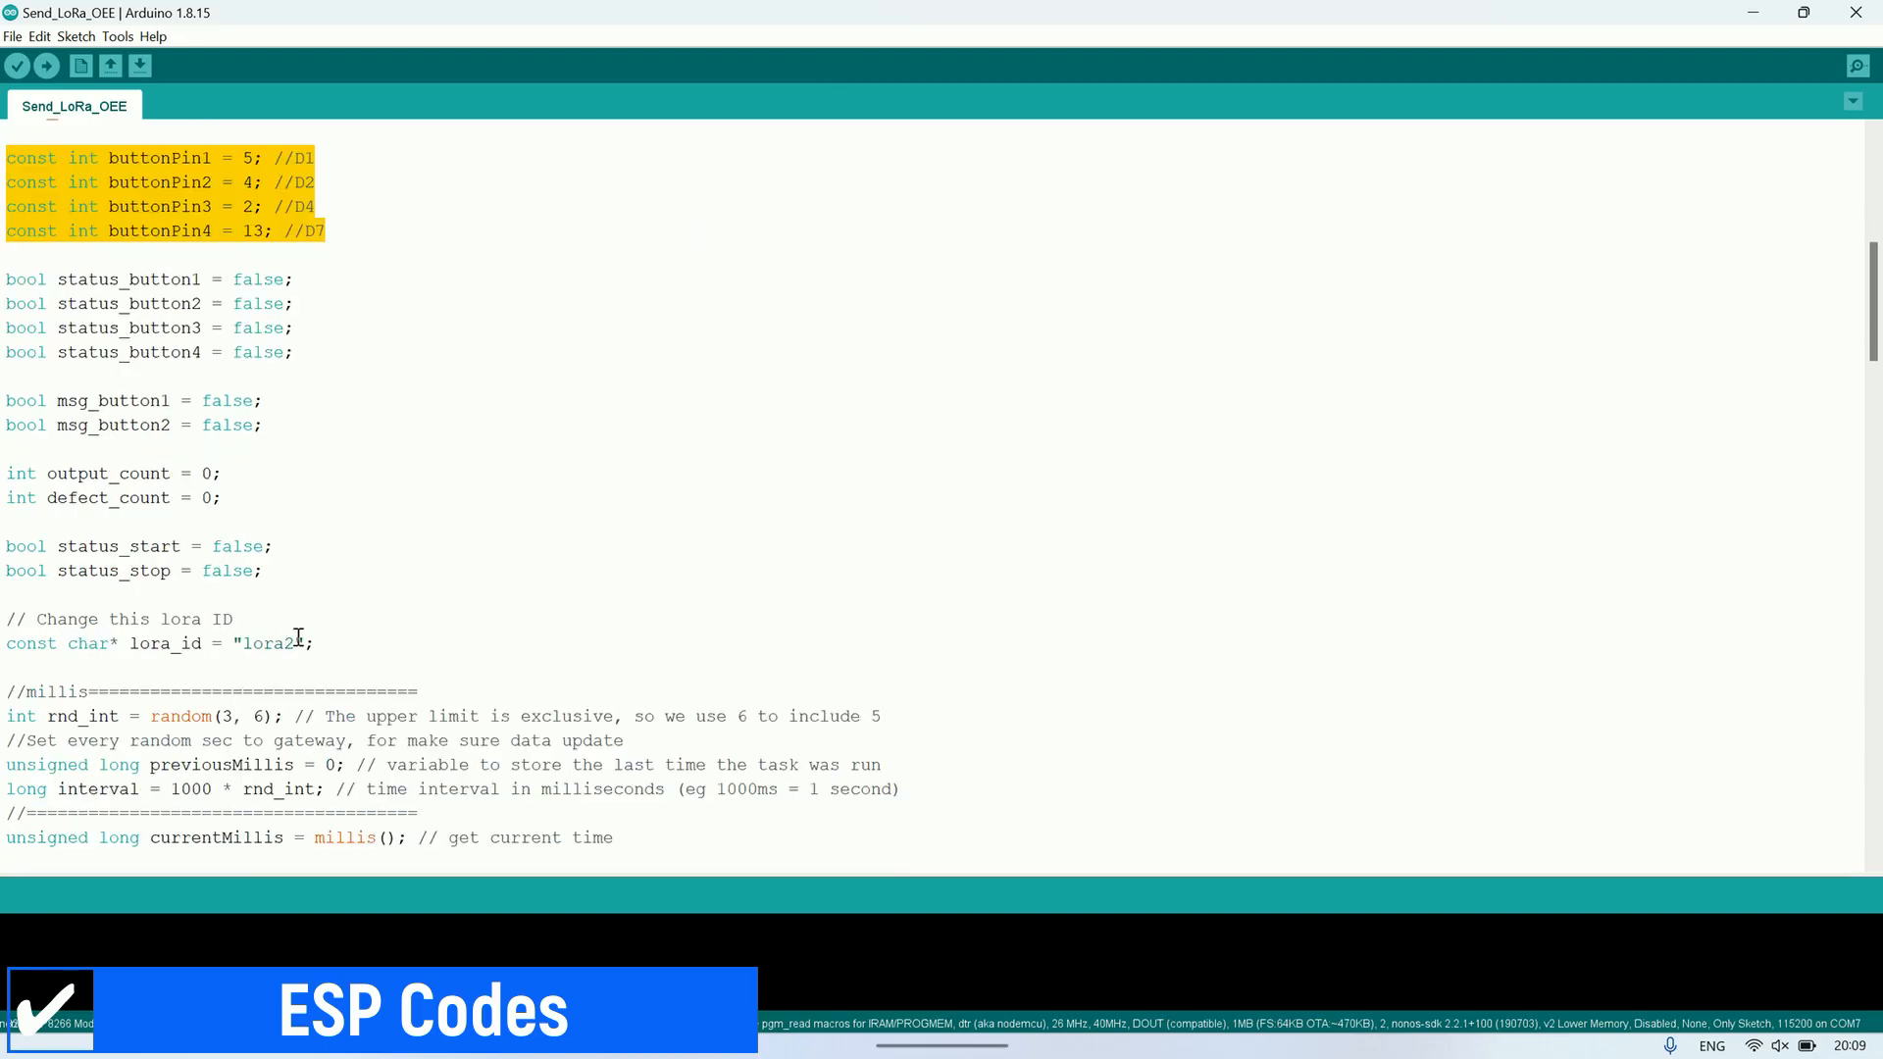
scroll("down", 3)
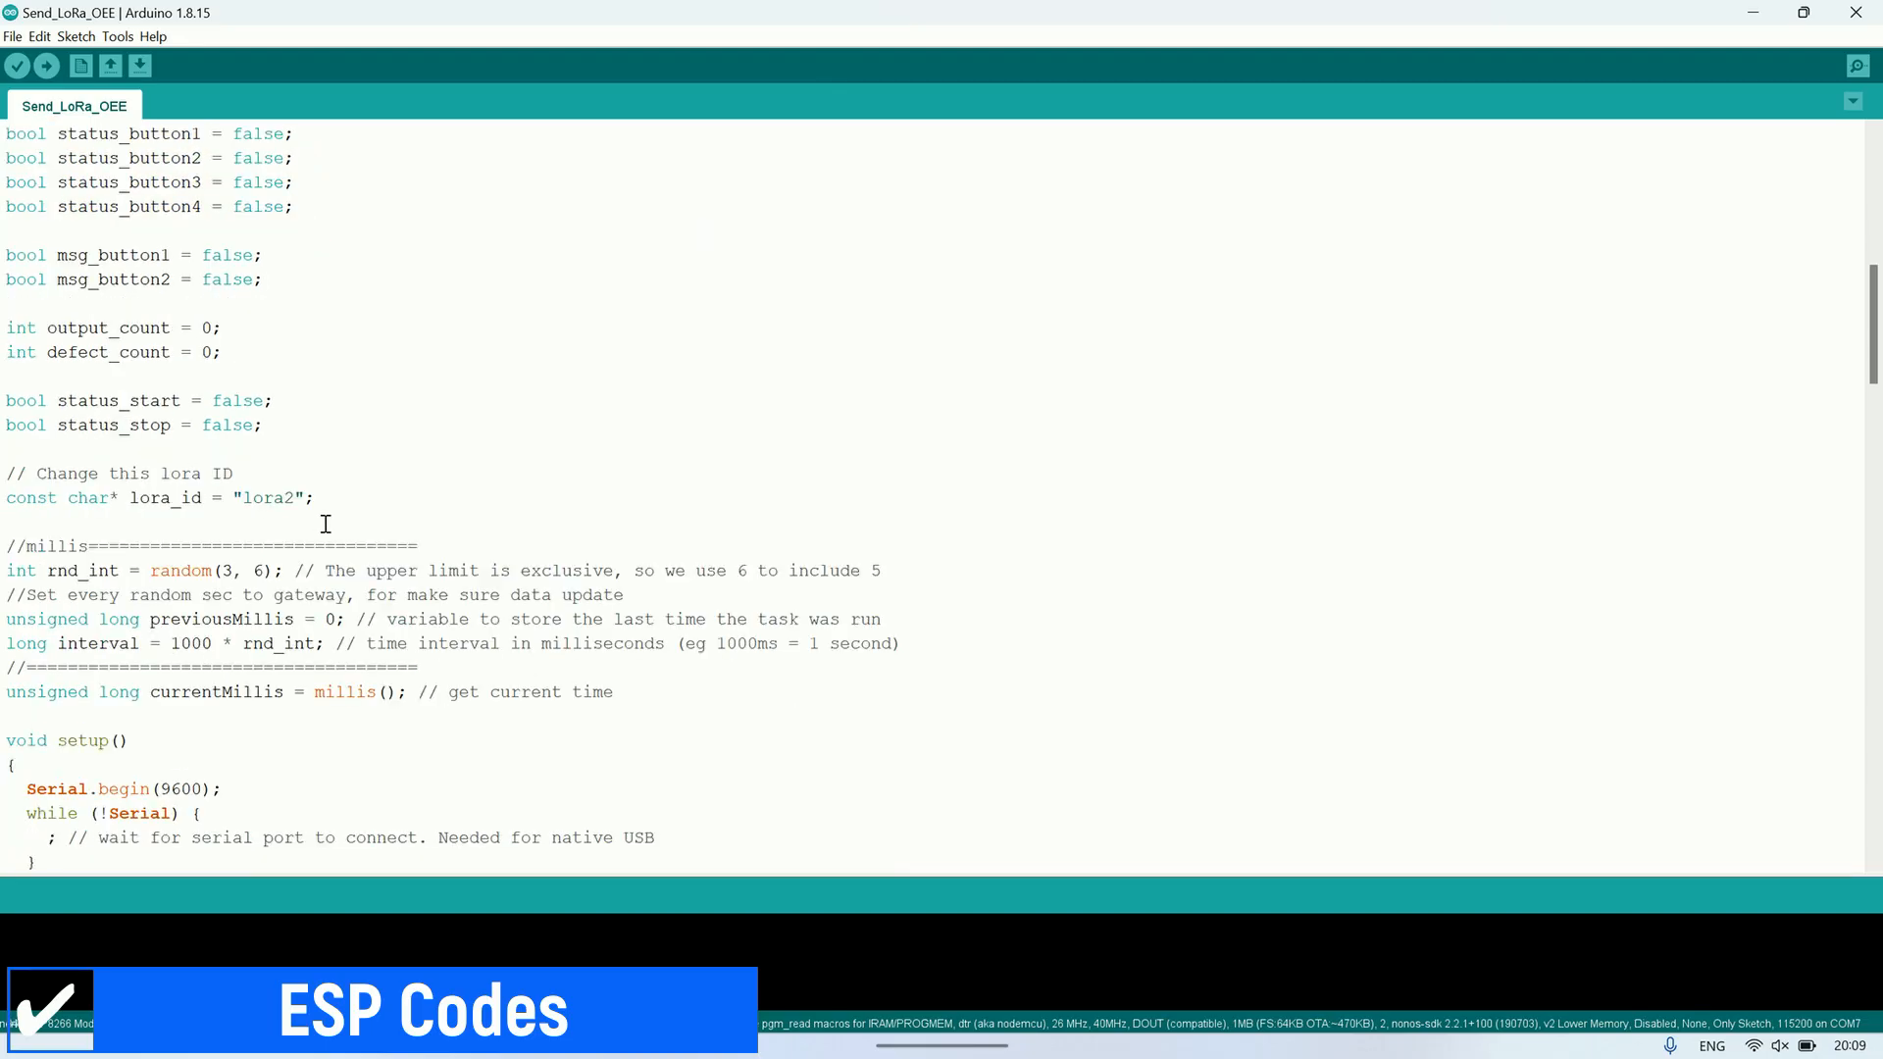
scroll("down", 3)
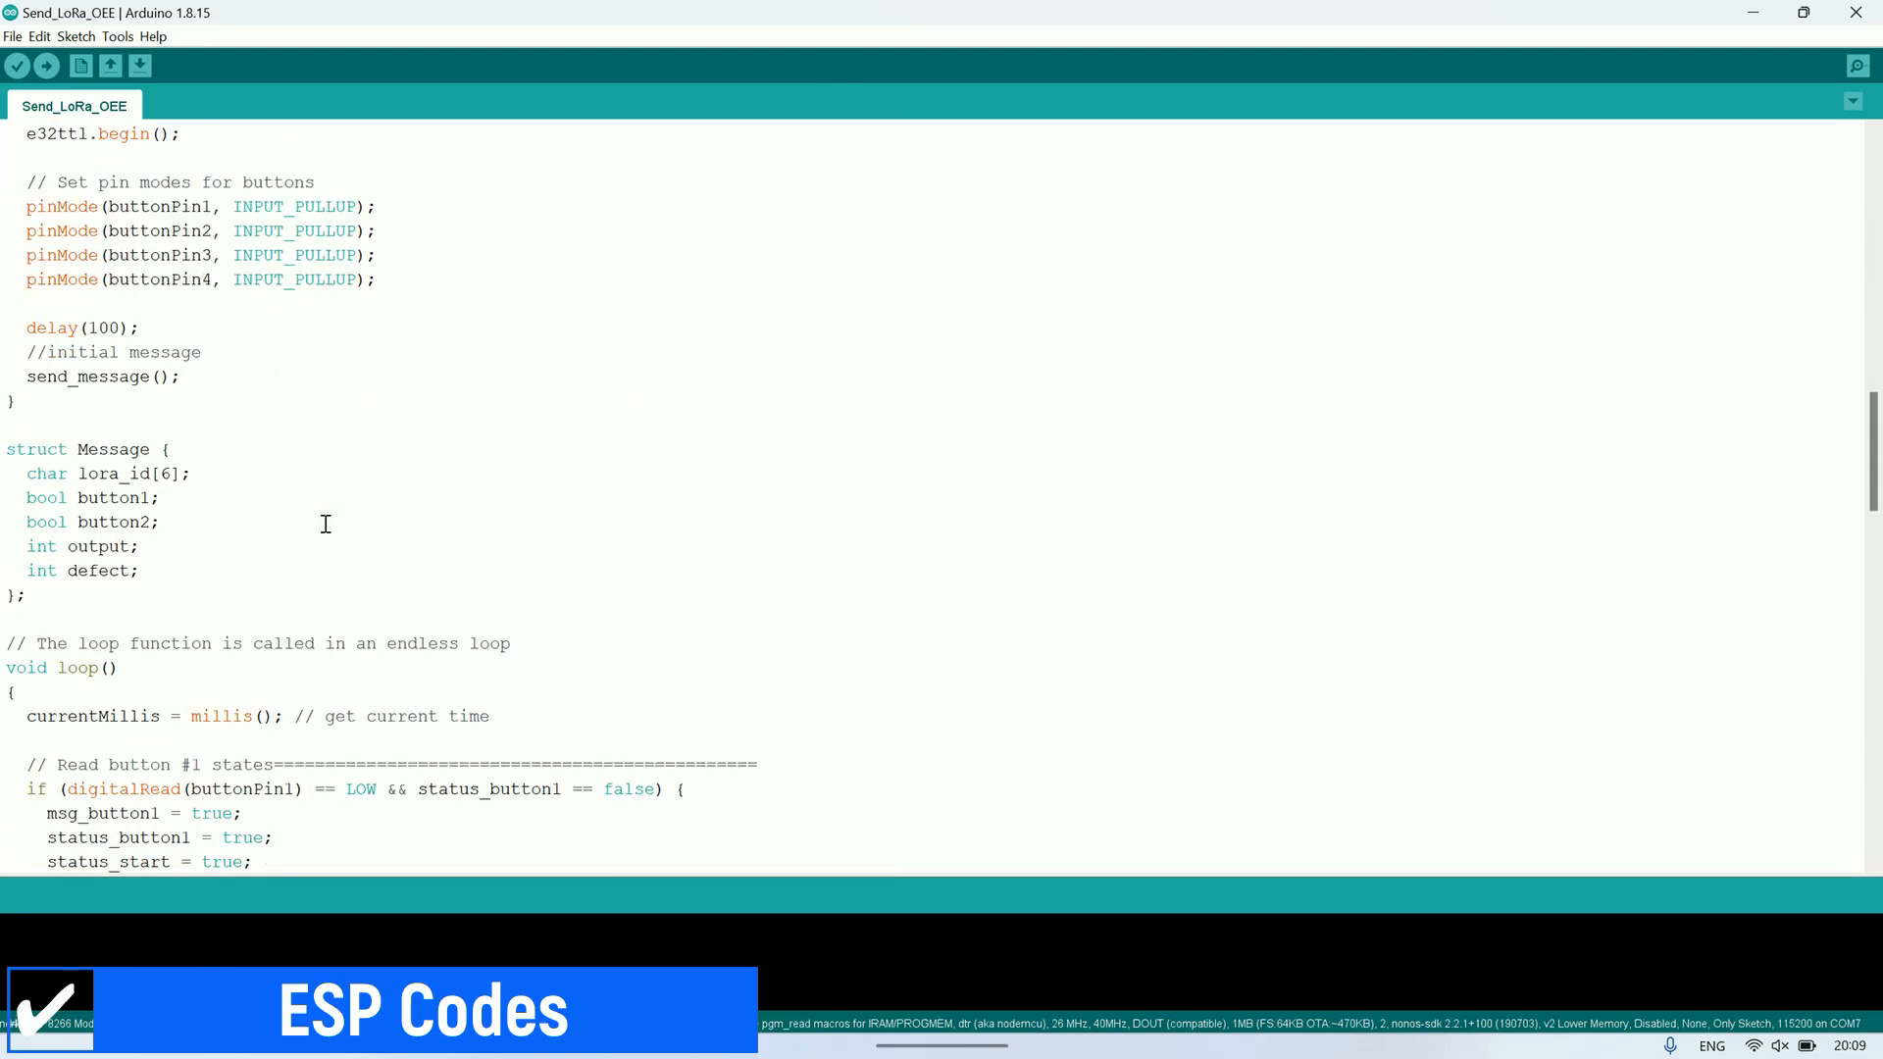
scroll("down", 3)
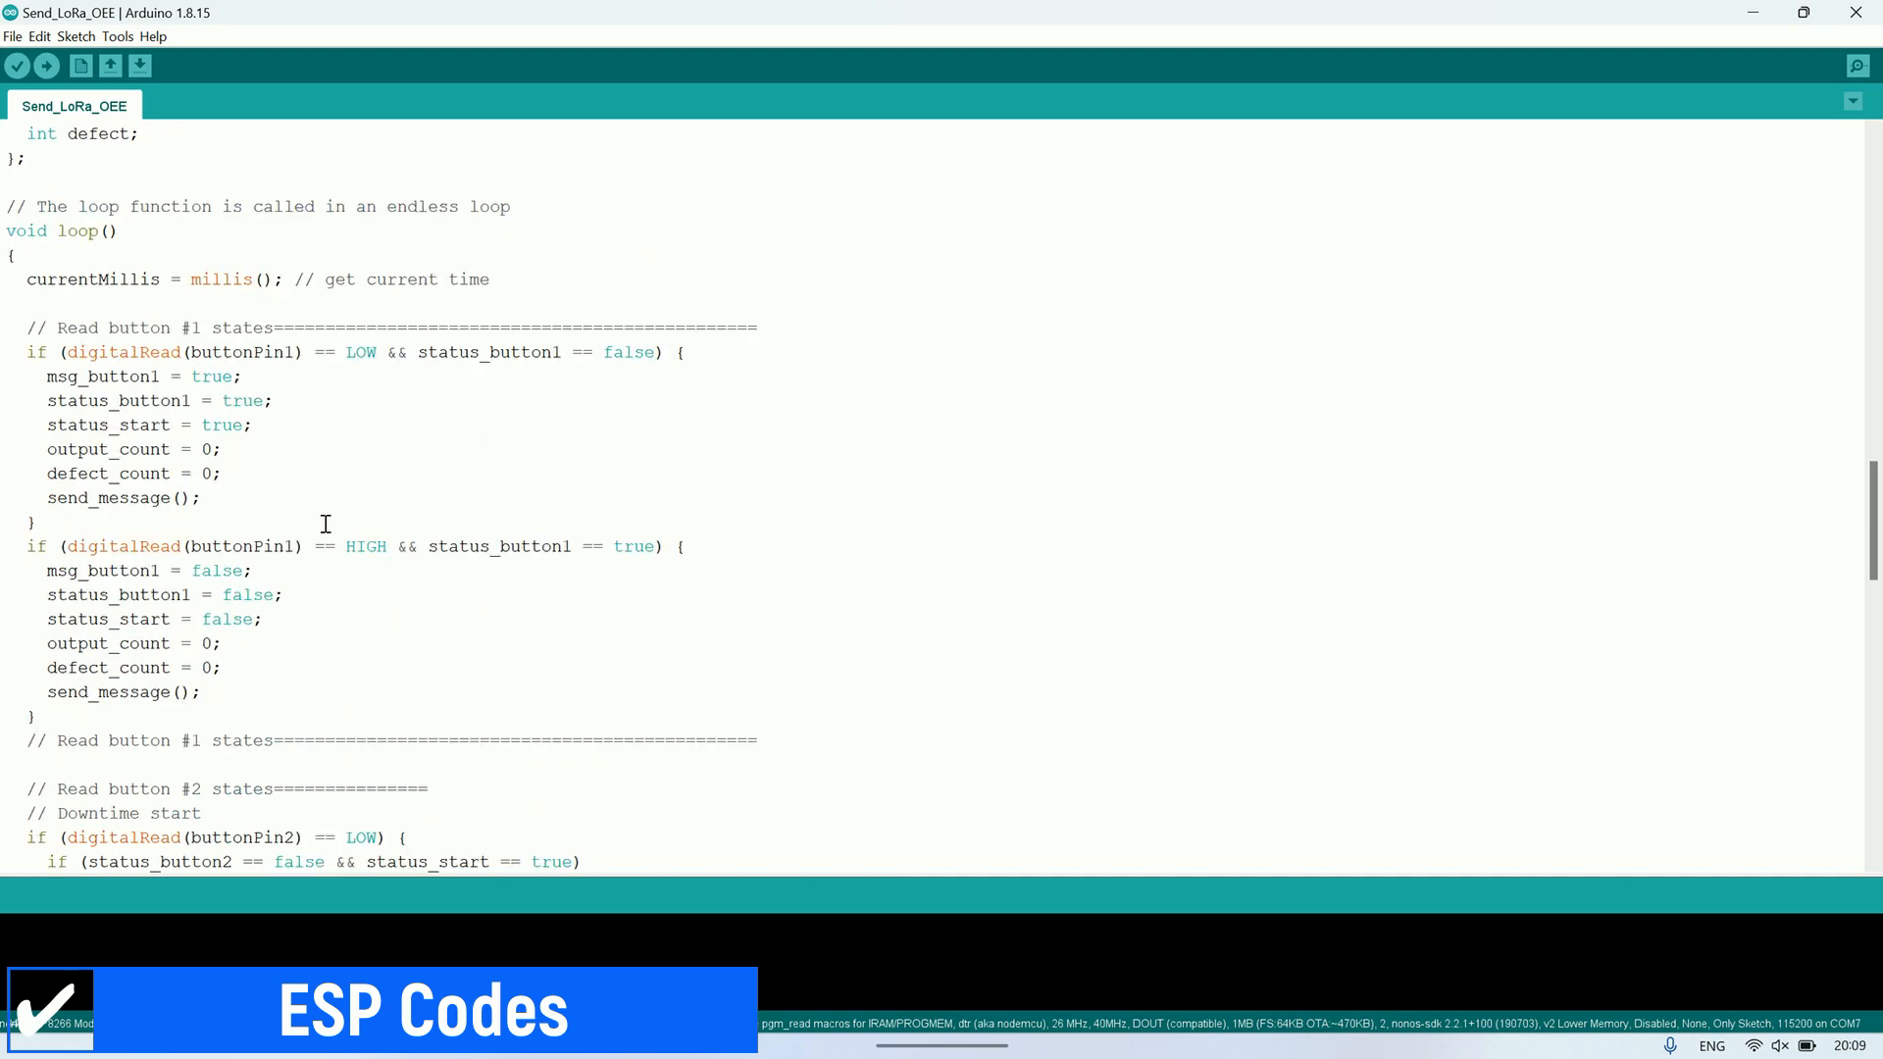
scroll("down", 3)
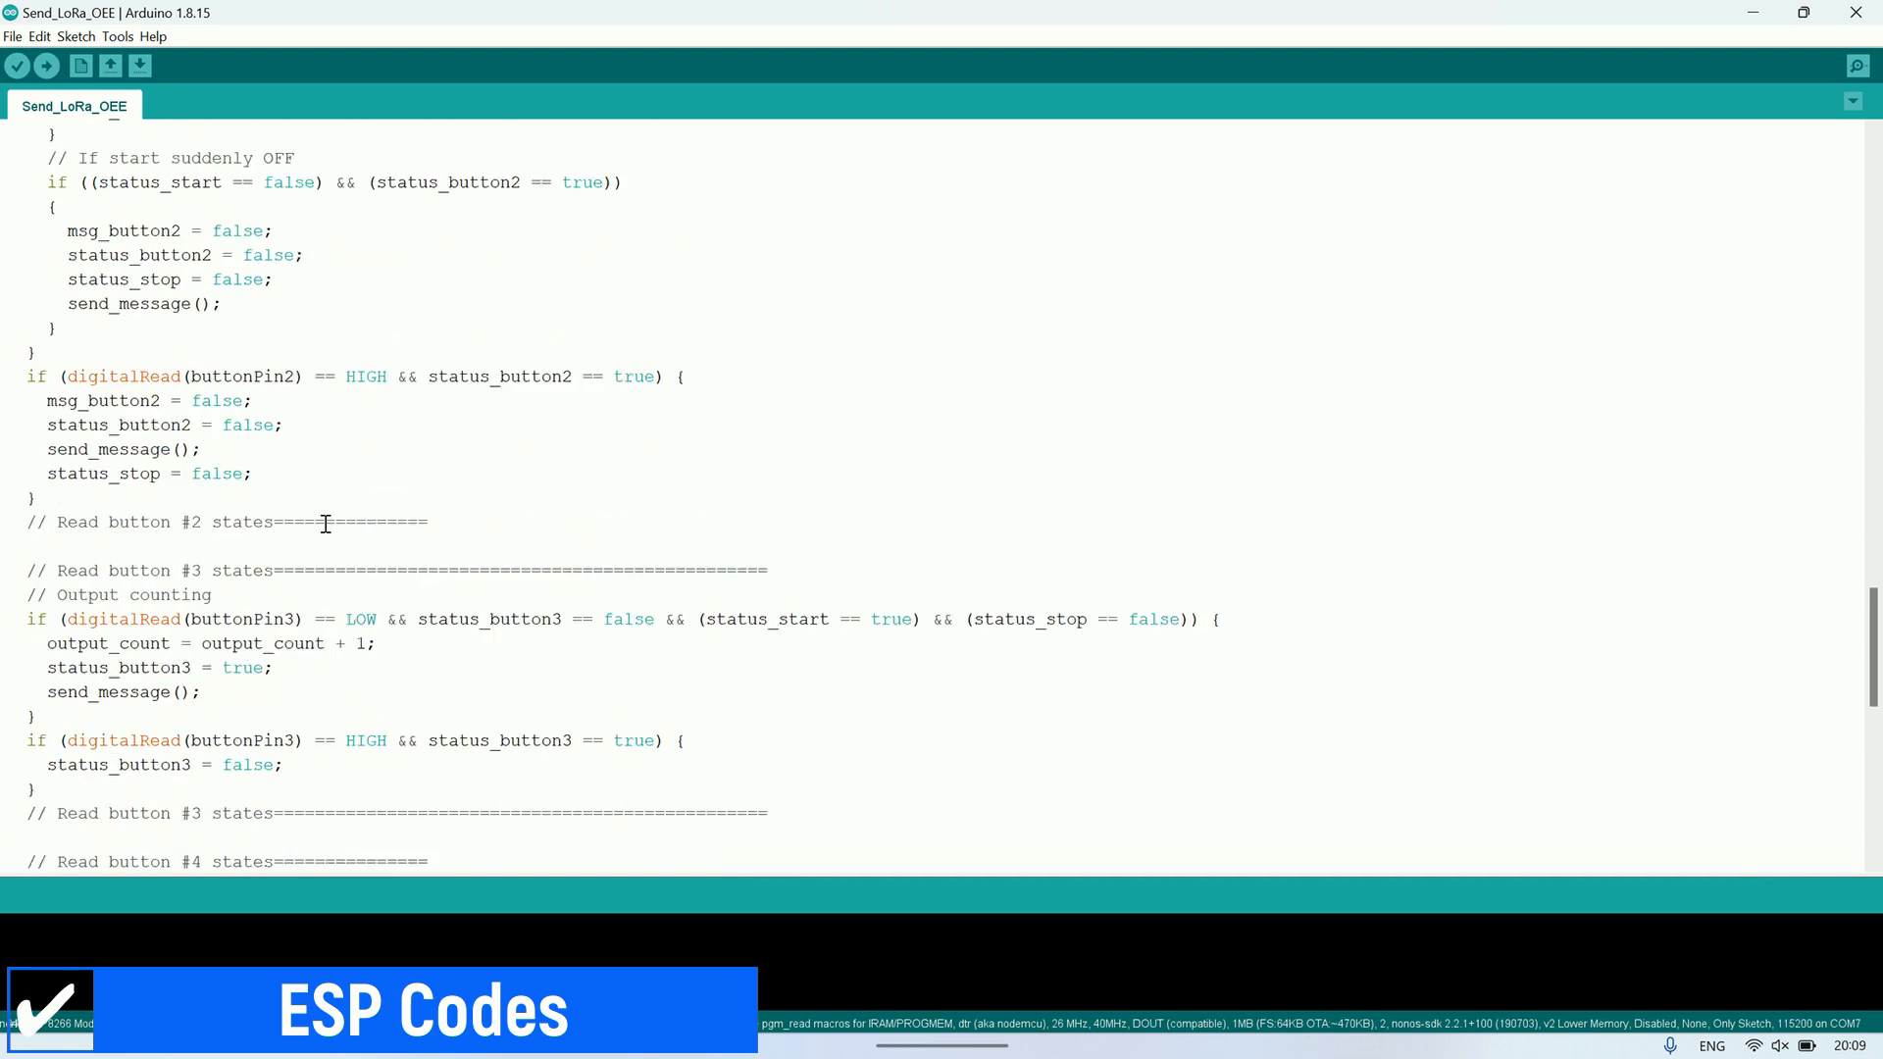
scroll("down", 3)
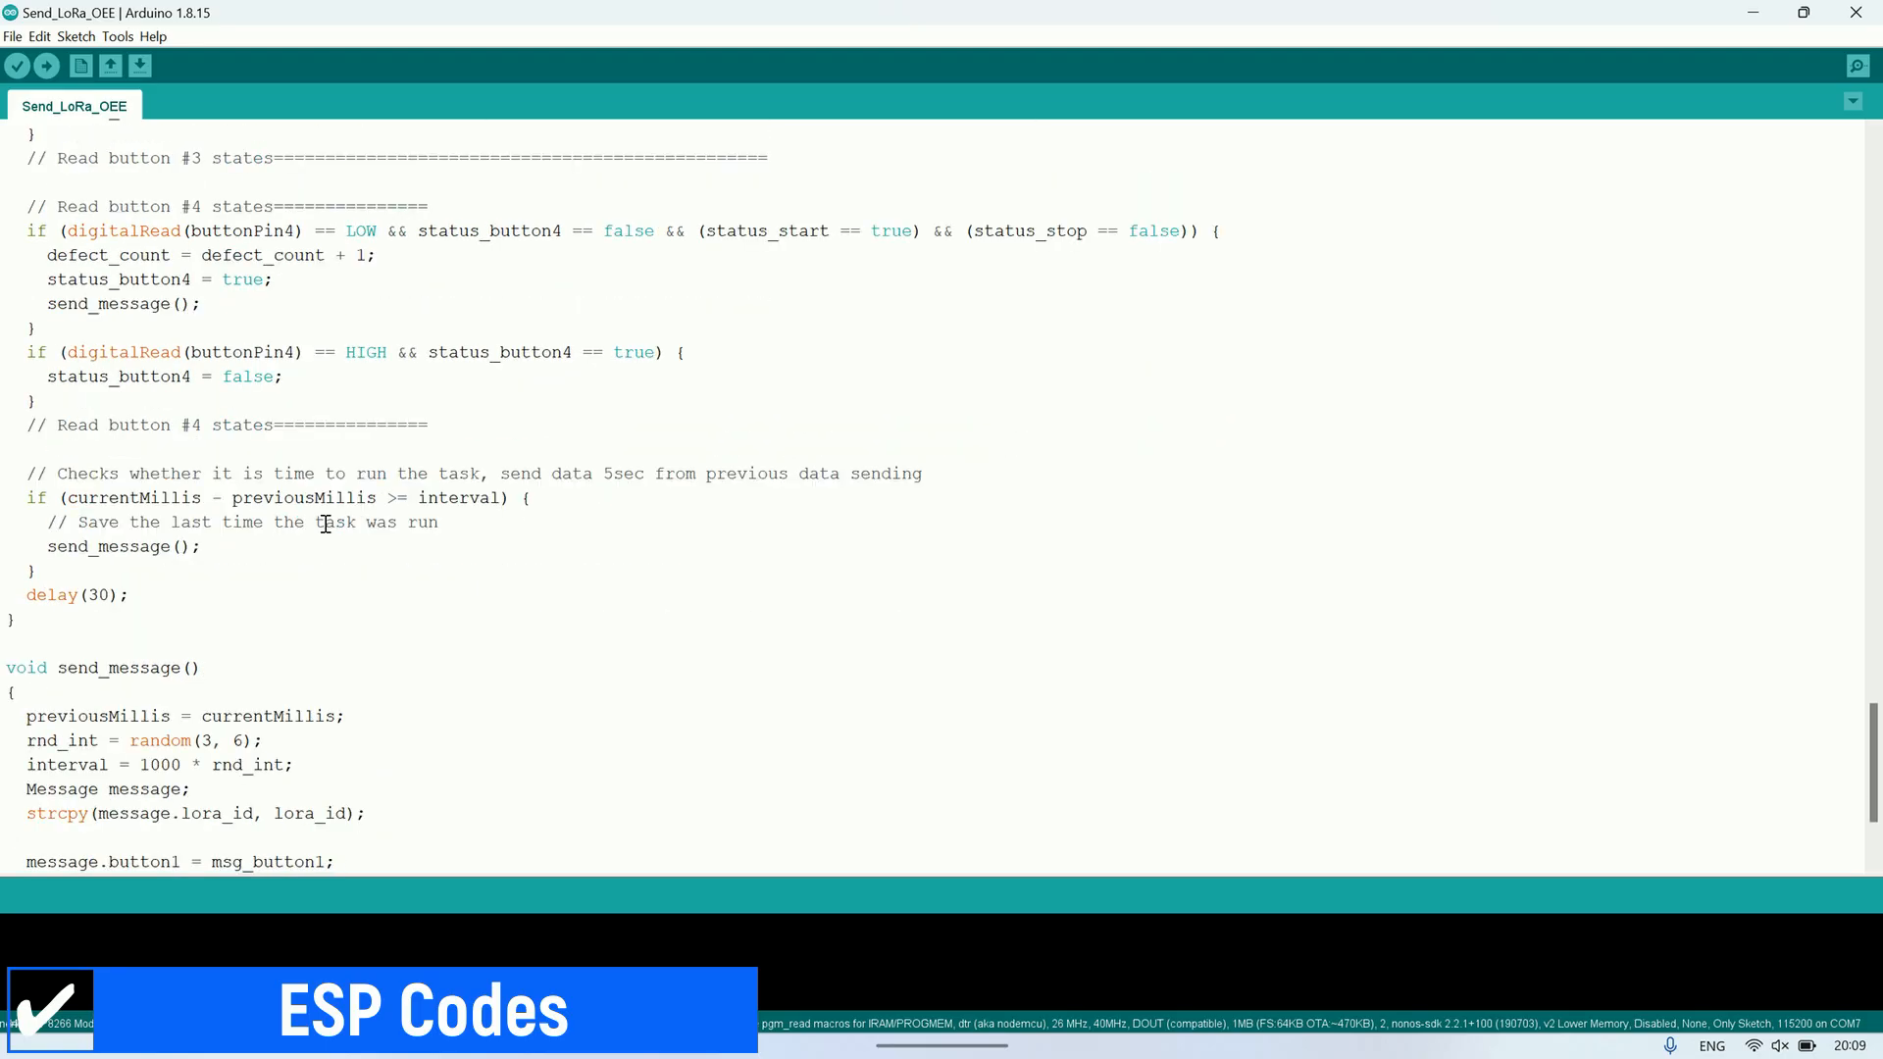
scroll("down", 3)
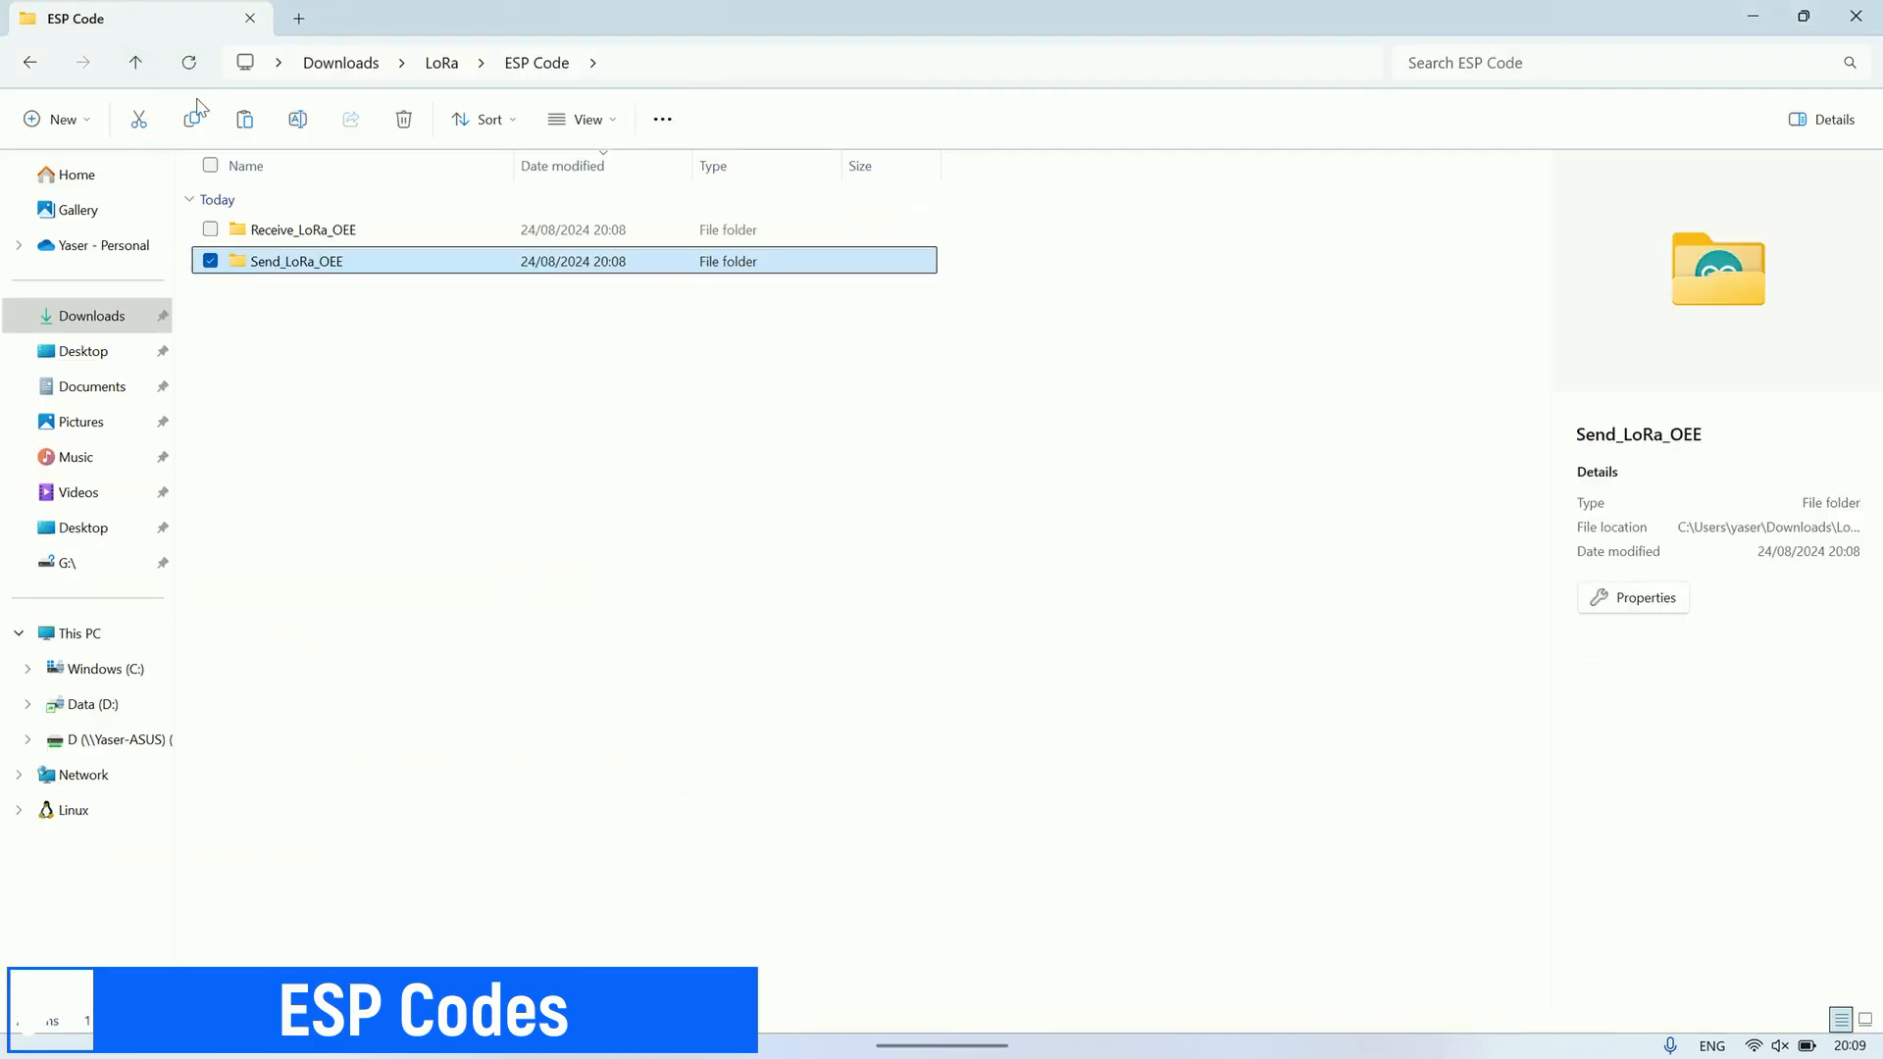
Step: Load Receive_LoRa_OEE.ino and highlight the Modbus IP address 192.168.0.207
double_click(302, 230)
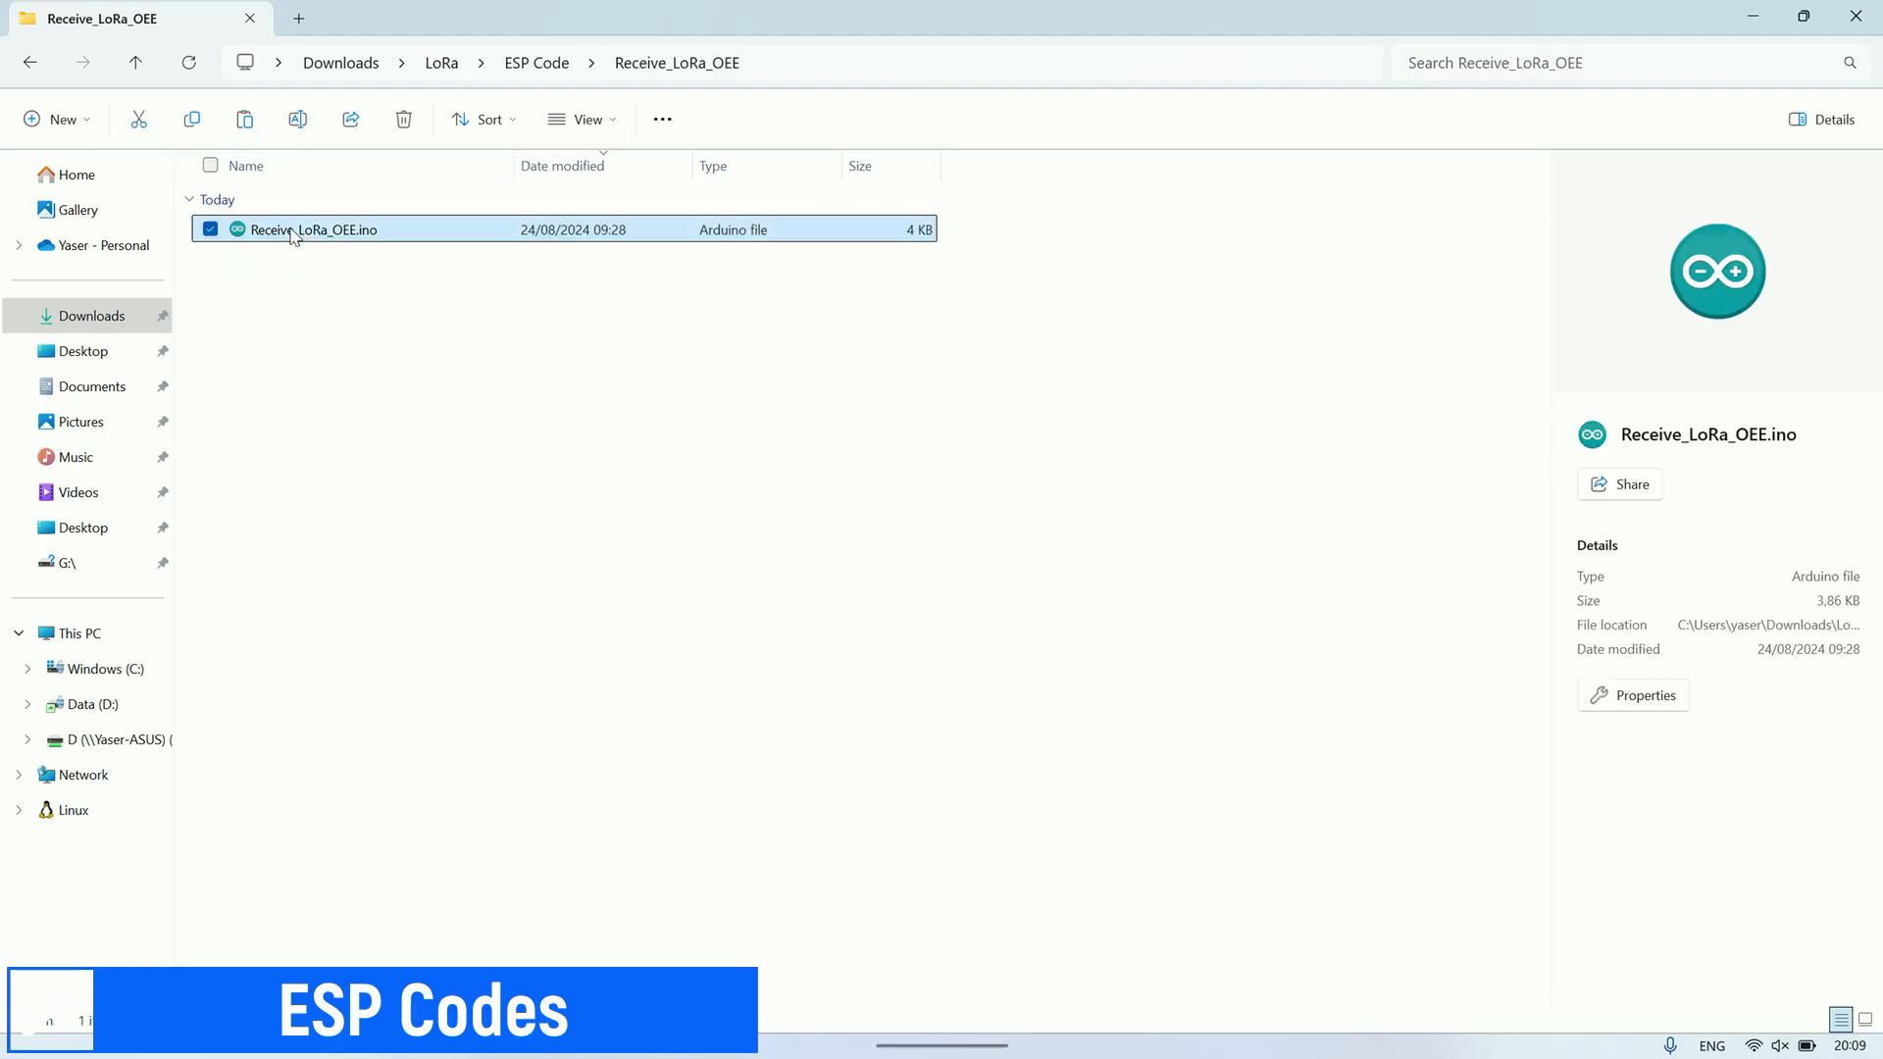
double_click(290, 229)
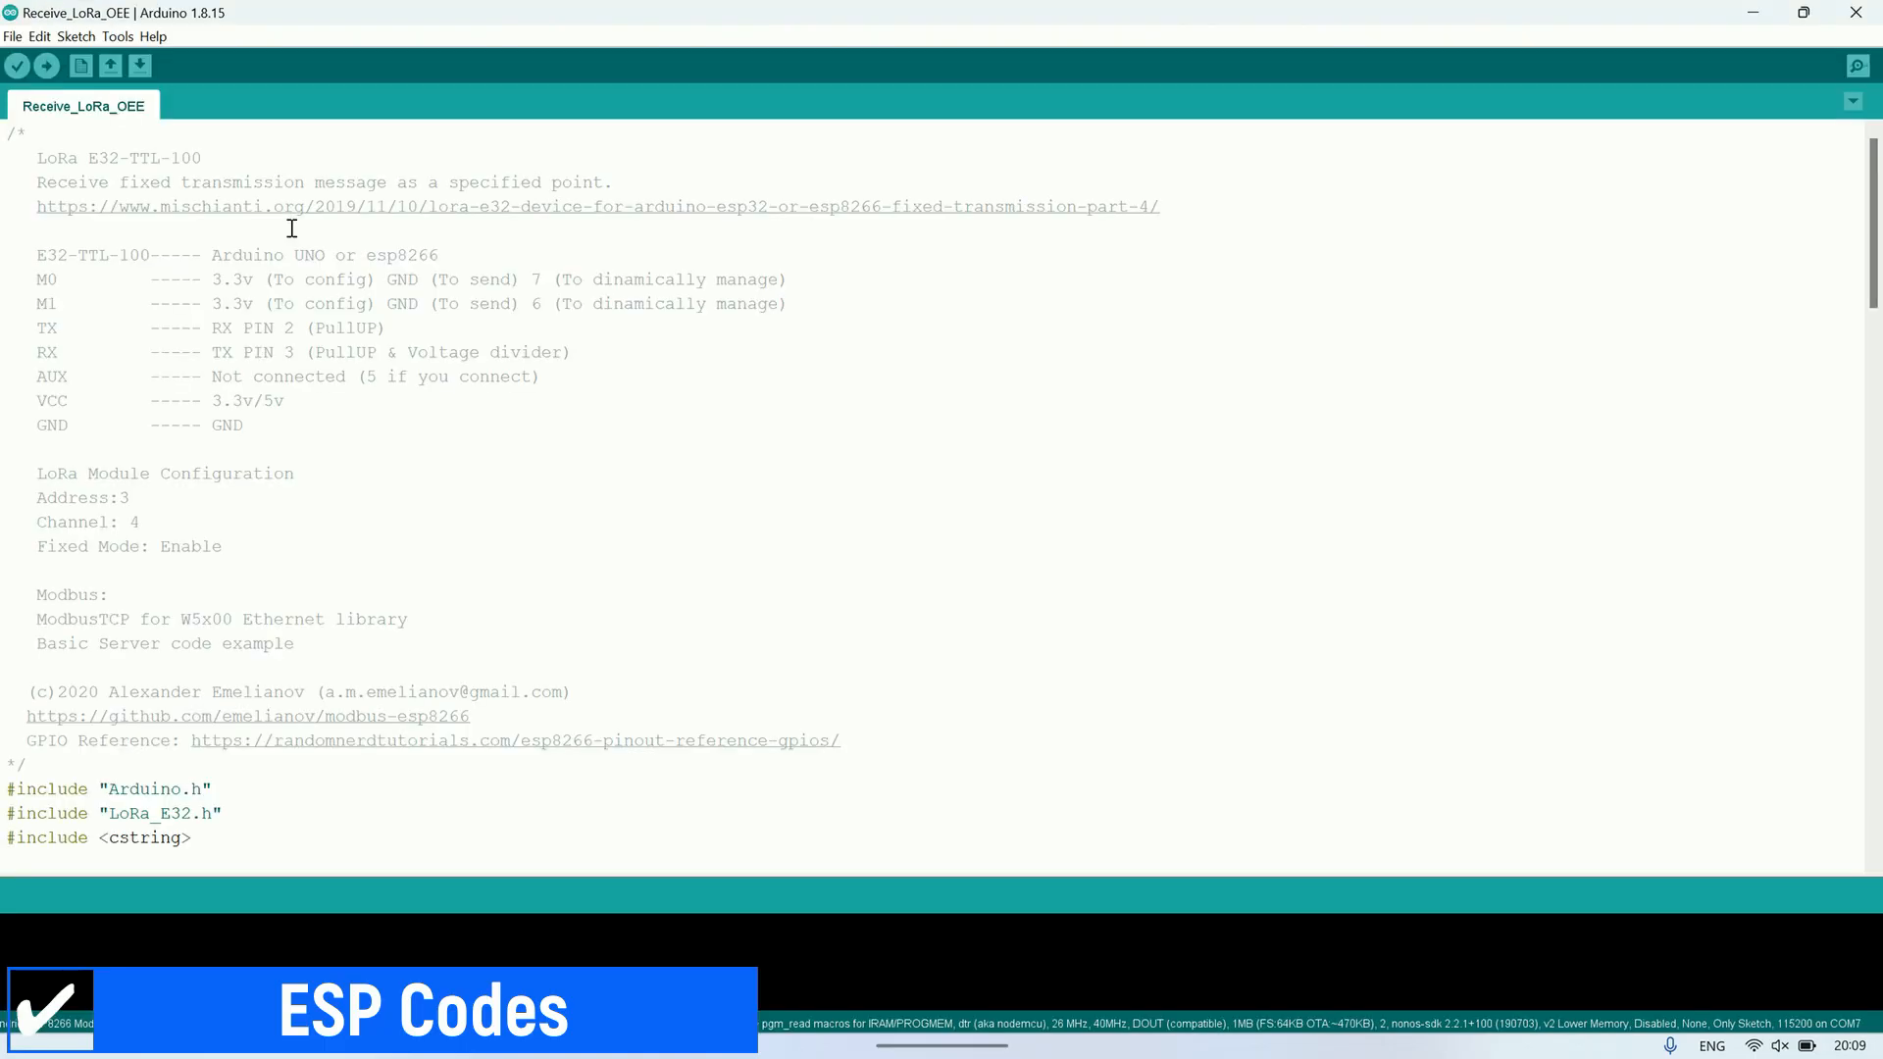
scroll("down", 3)
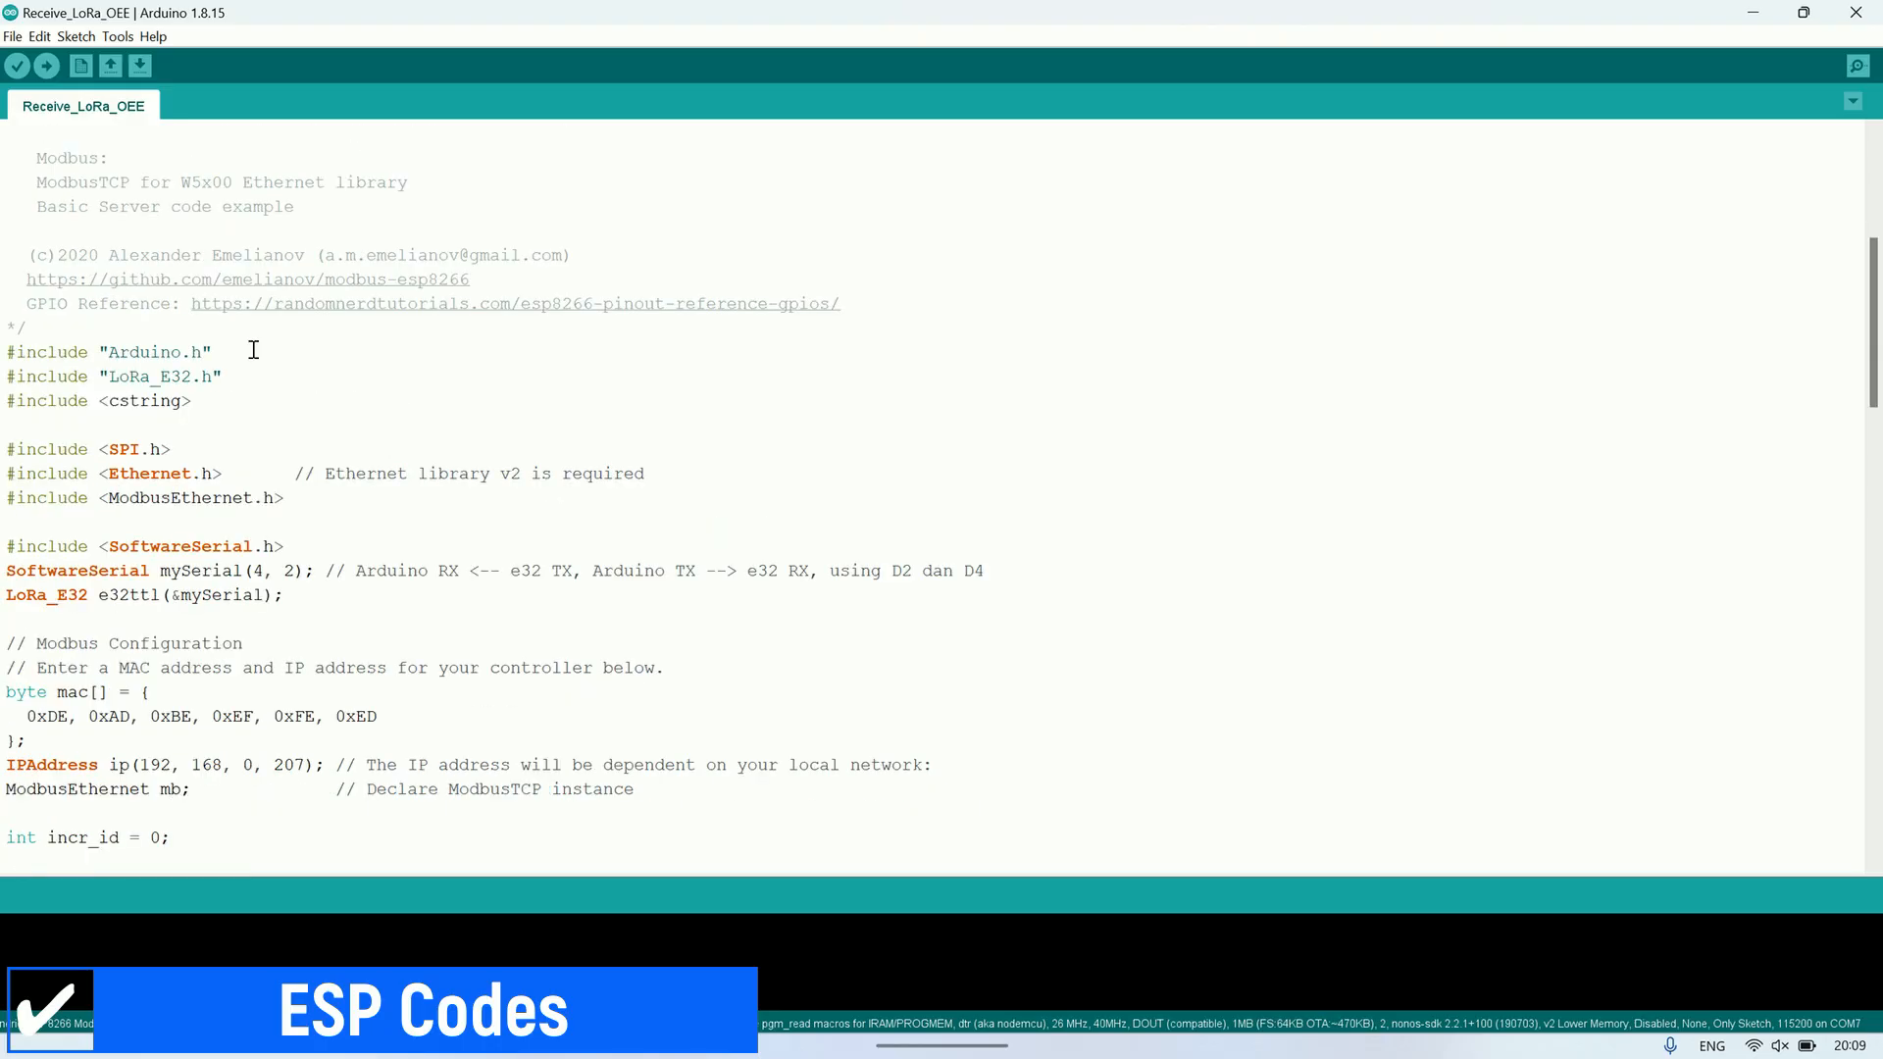
scroll("down", 3)
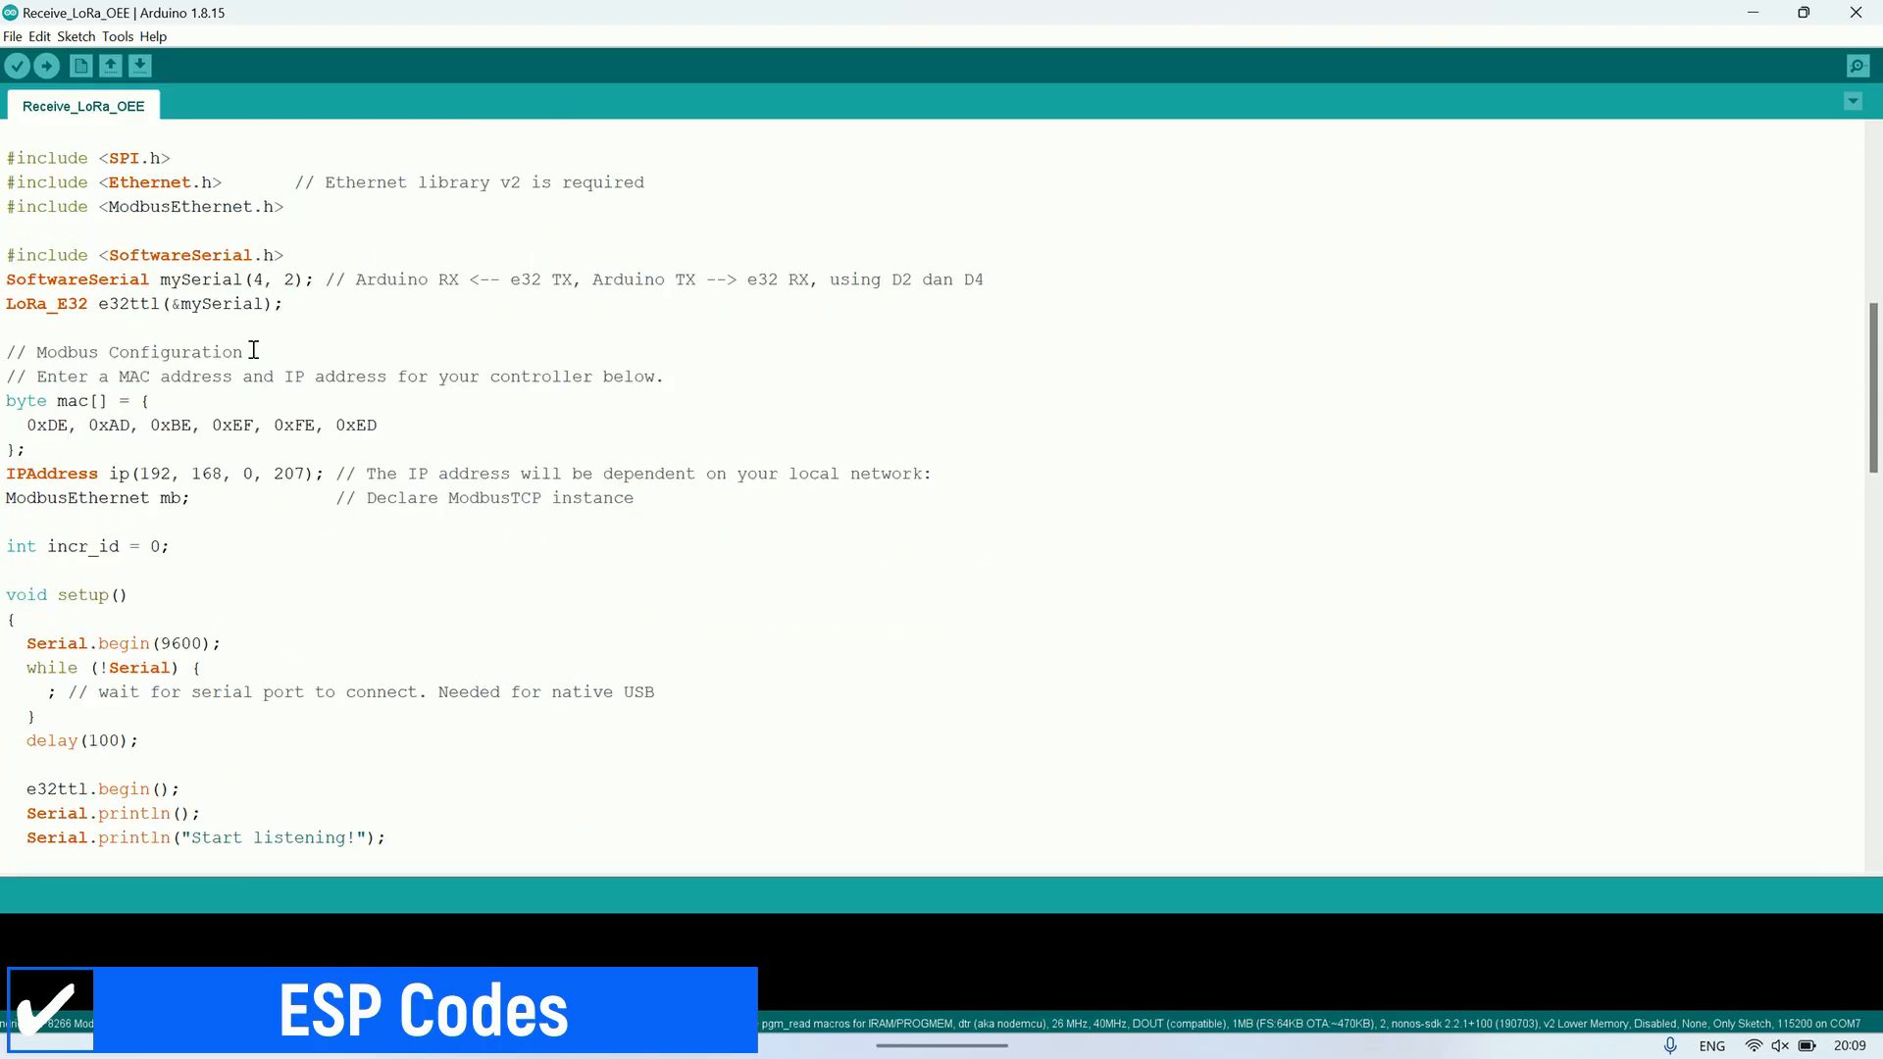
left_click_drag(144, 473, 306, 473)
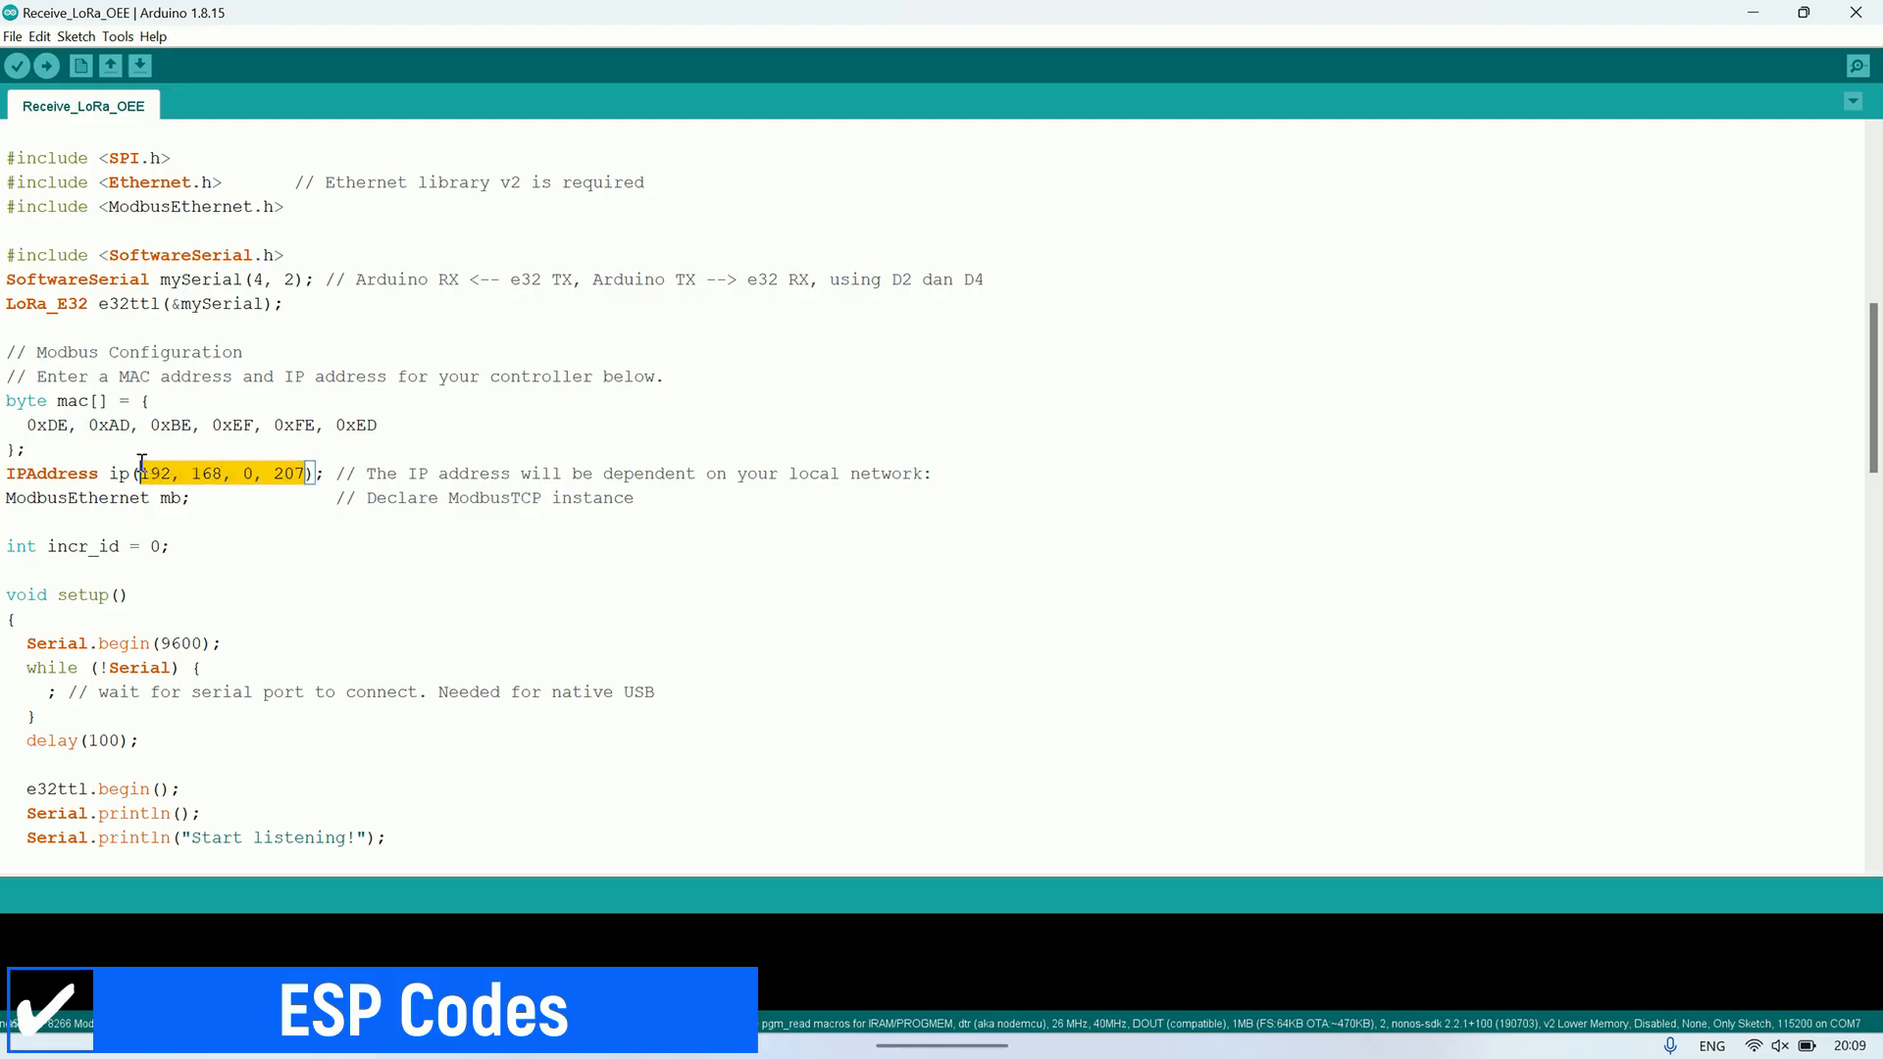
Step: Read through the four coils, four holding registers and the Message struct
scroll("down", 3)
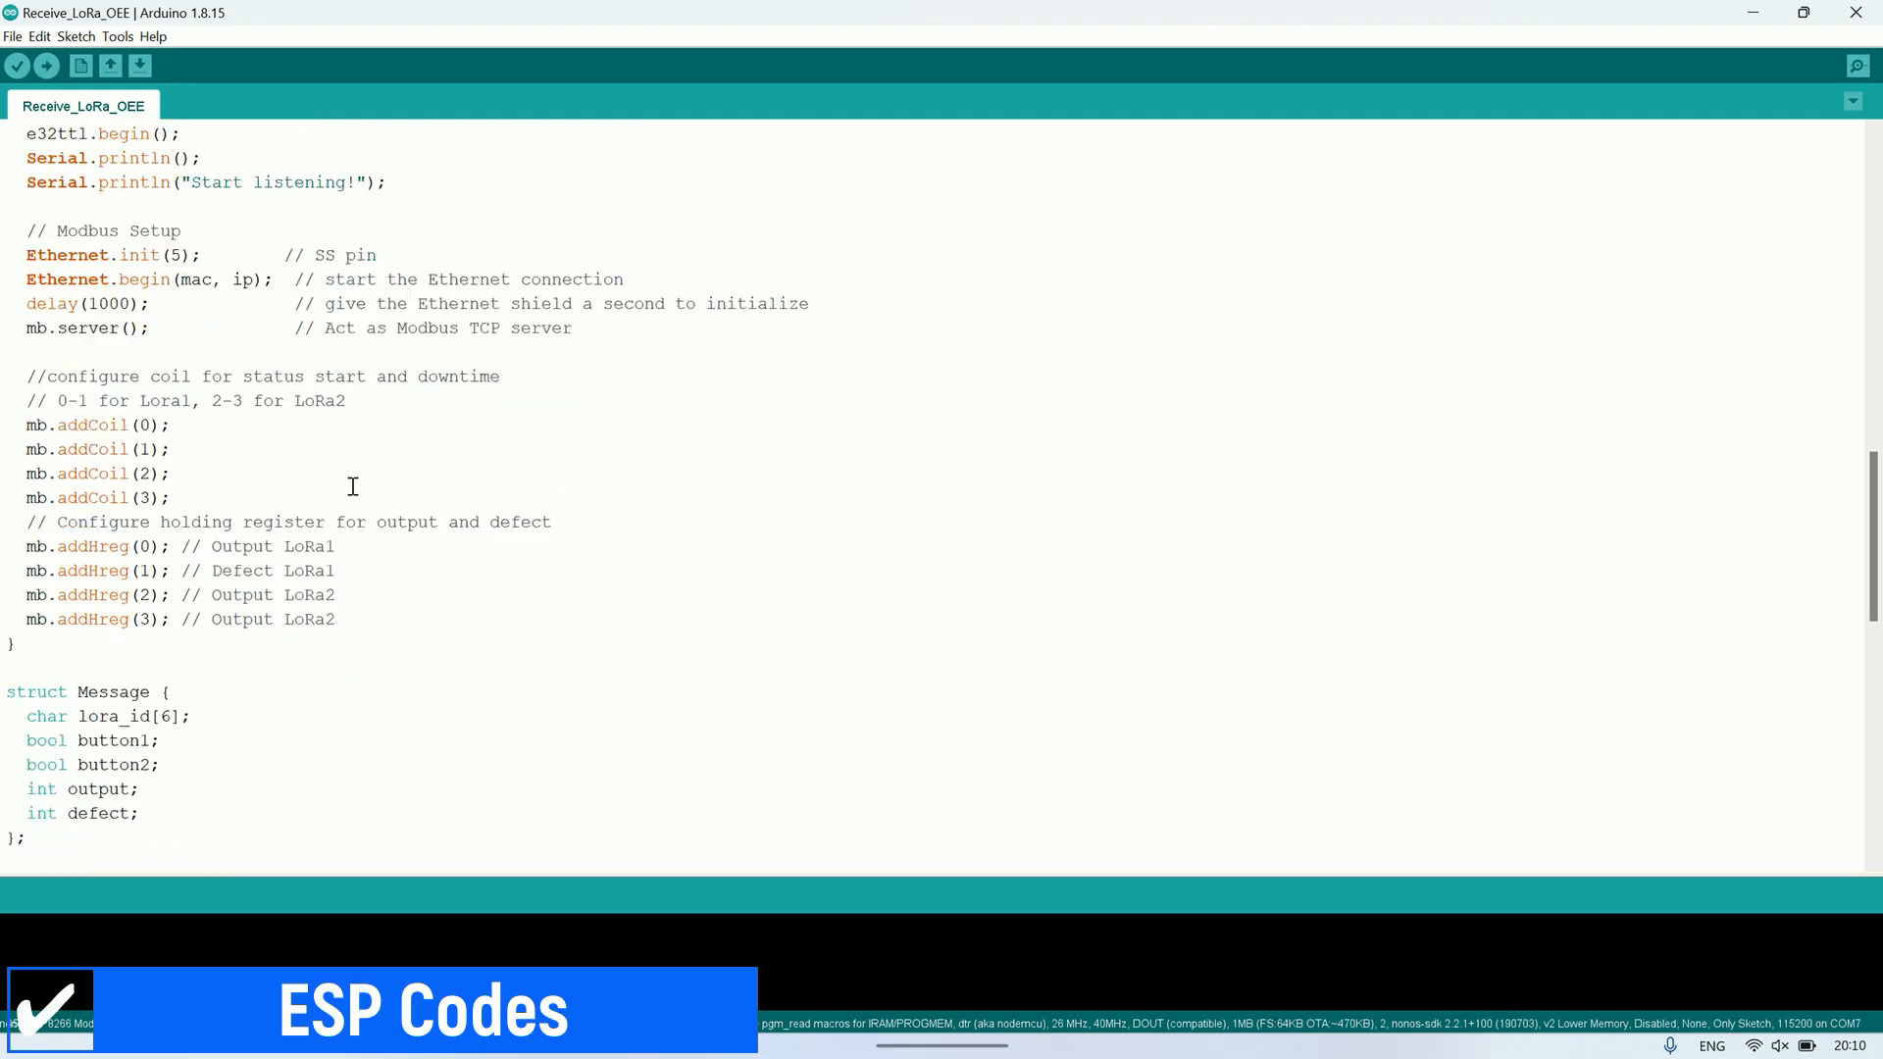
scroll("down", 3)
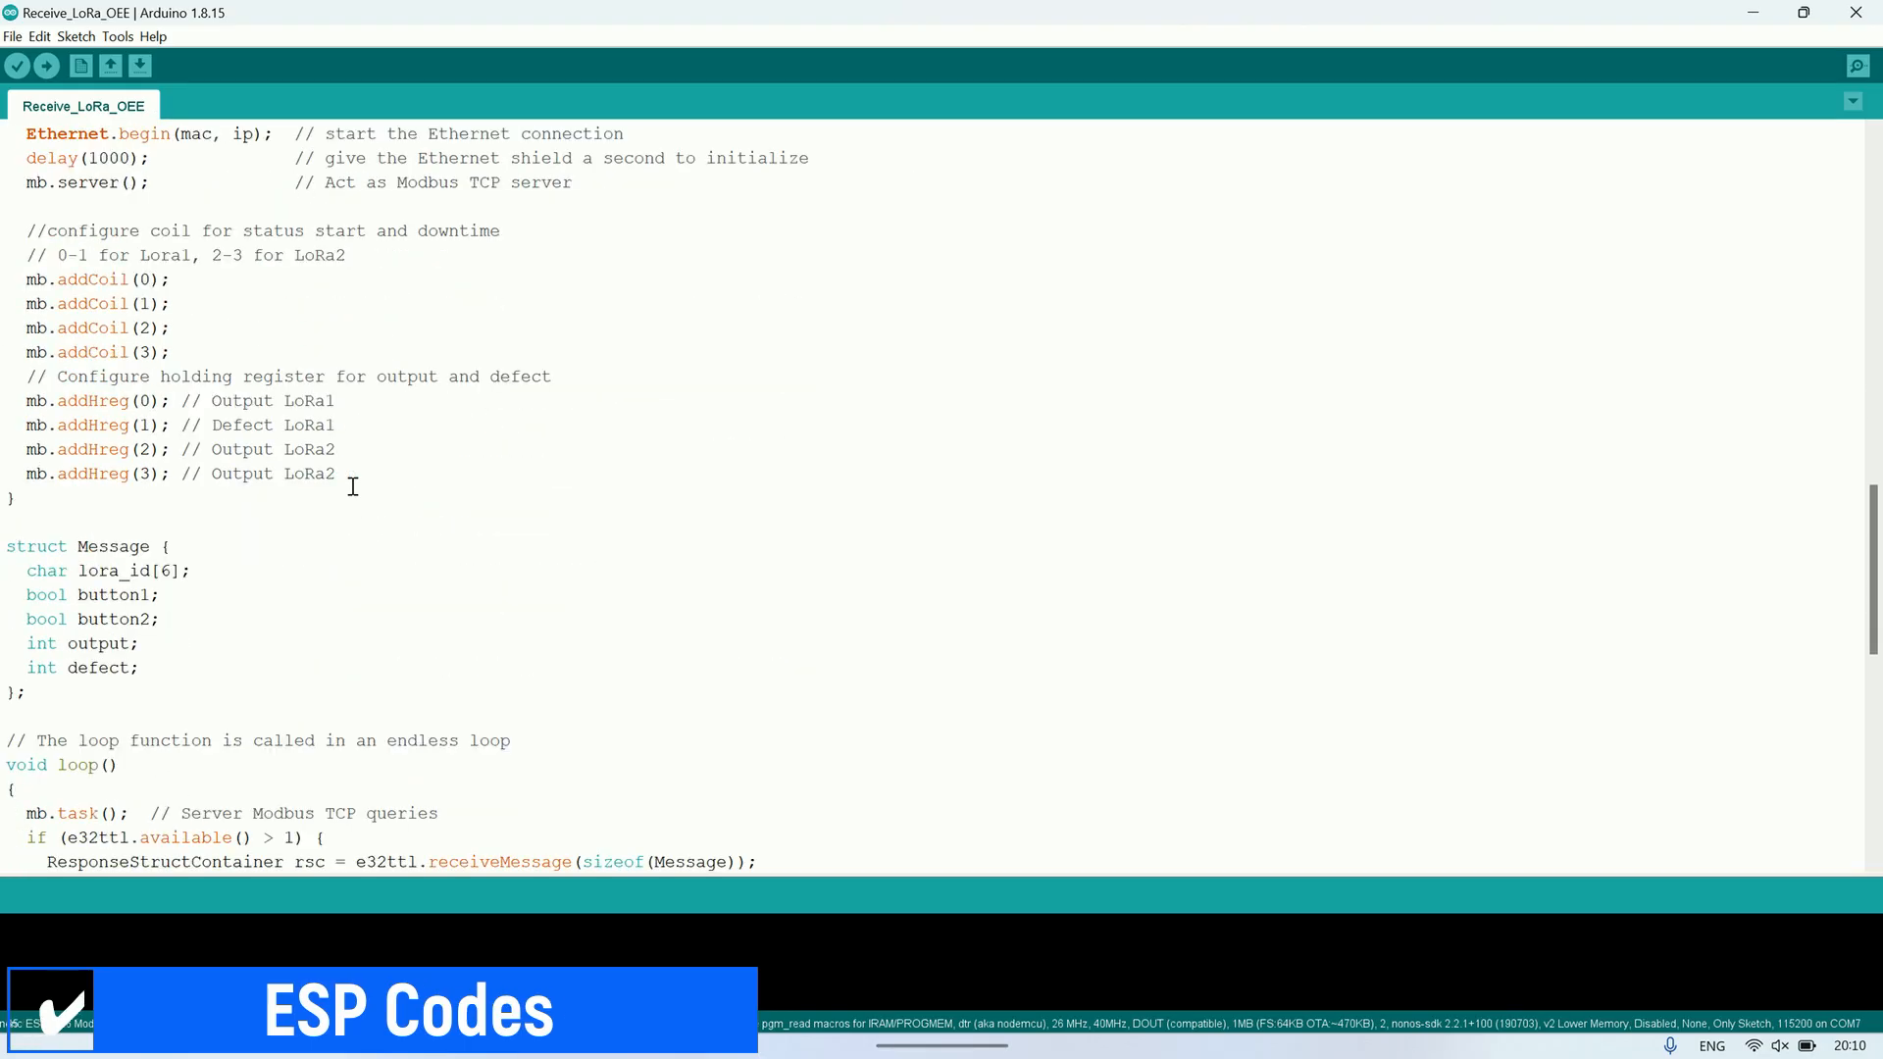
scroll("down", 3)
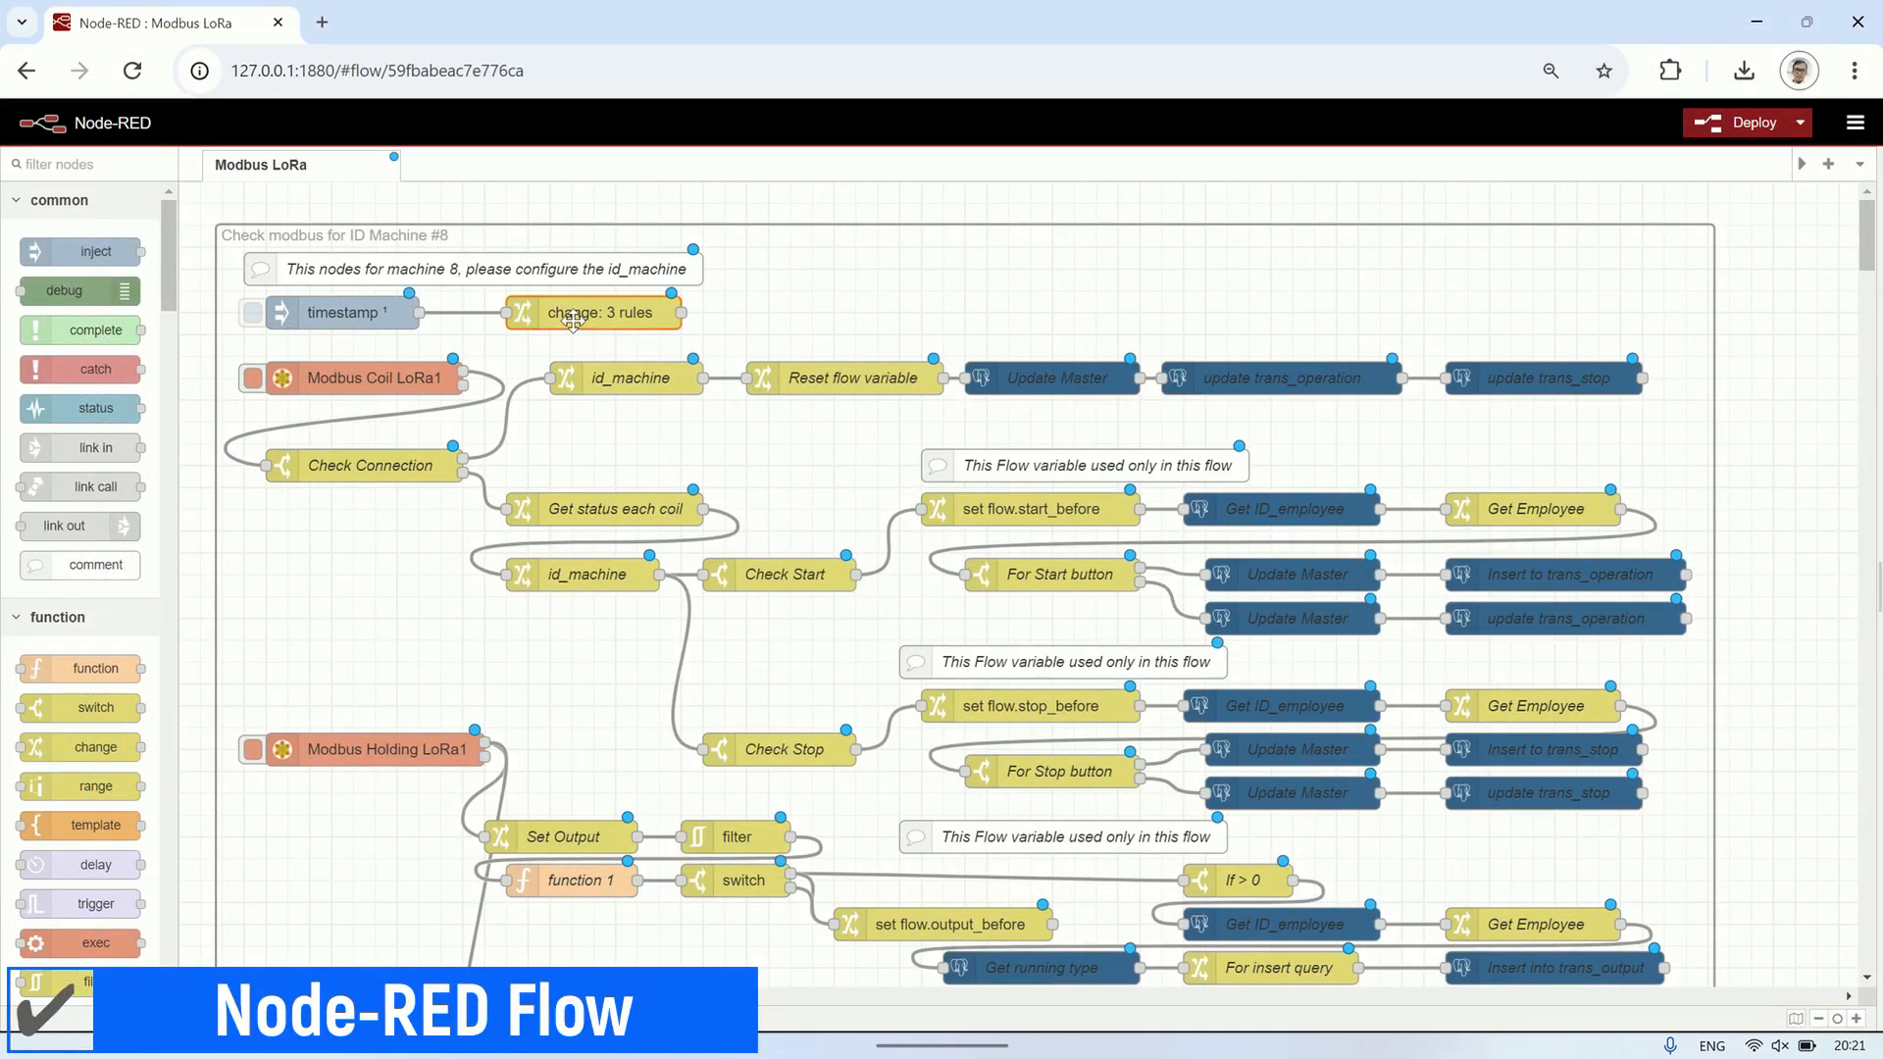
double_click(593, 312)
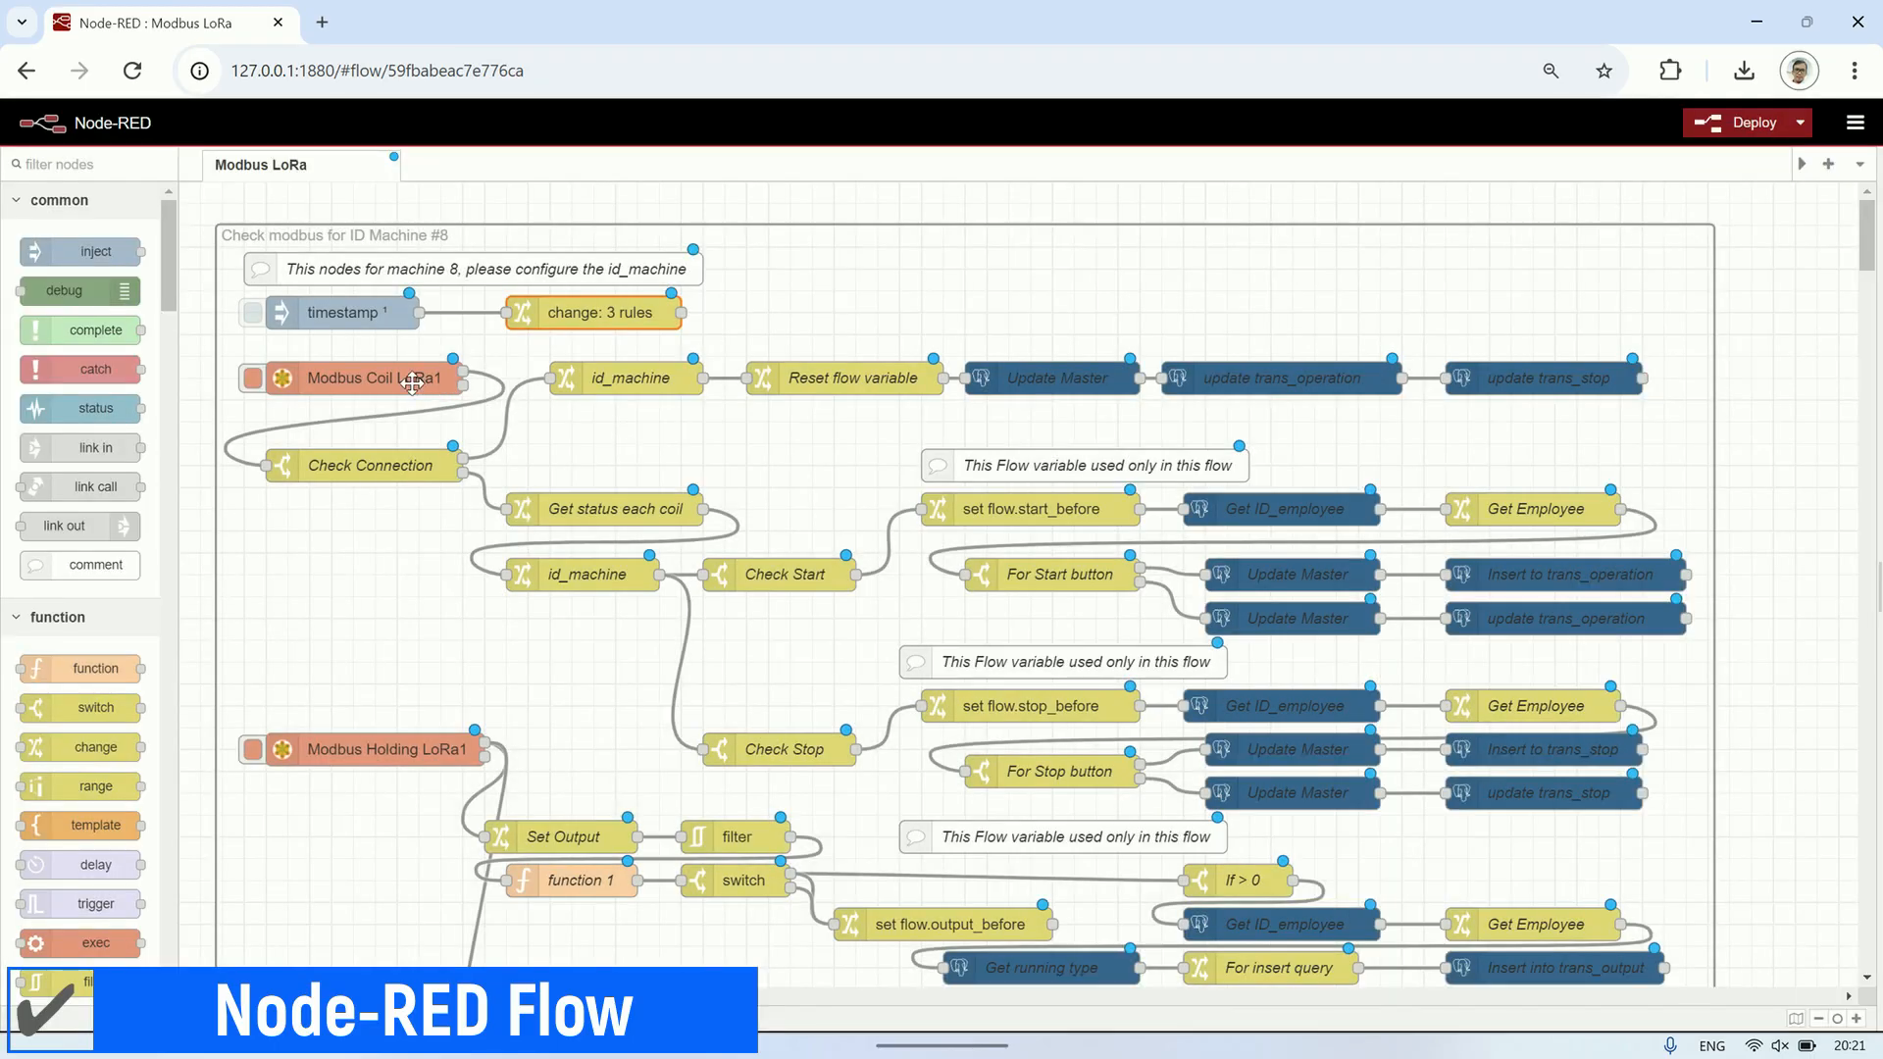
double_click(369, 379)
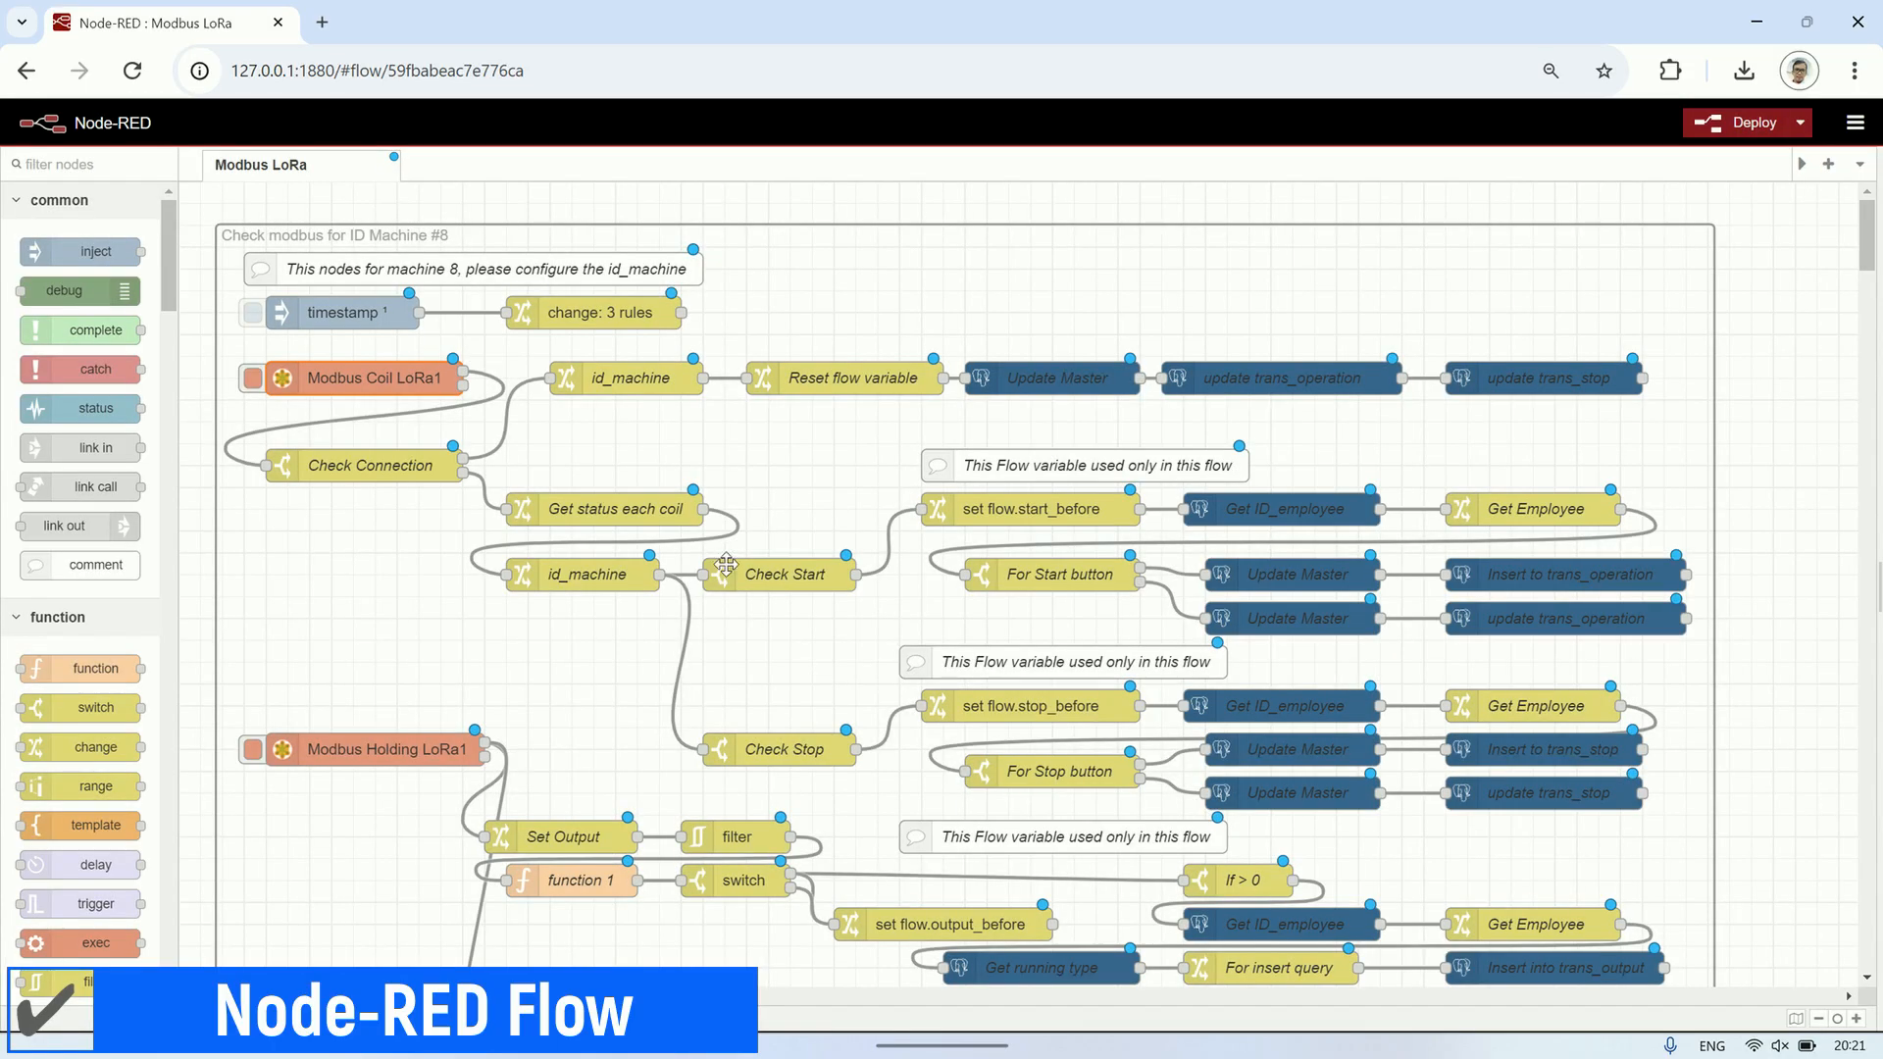
scroll("down", 3)
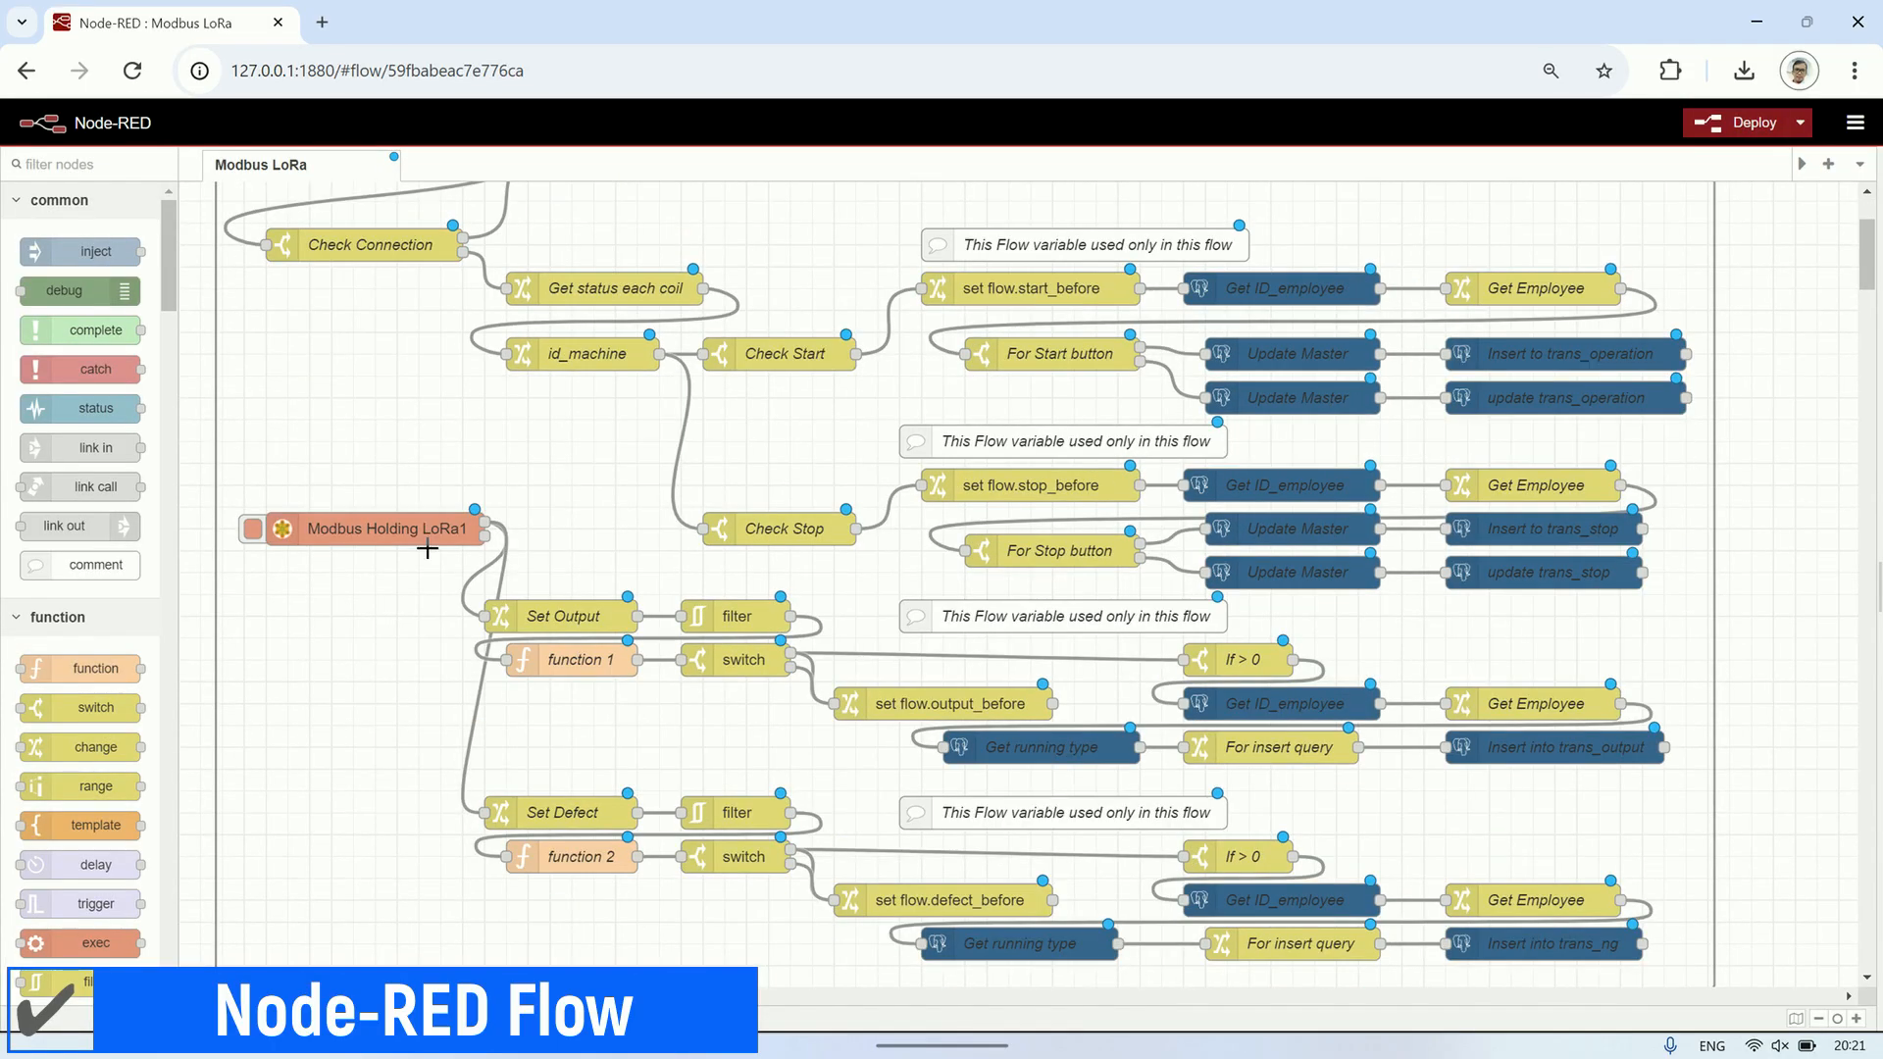
double_click(373, 529)
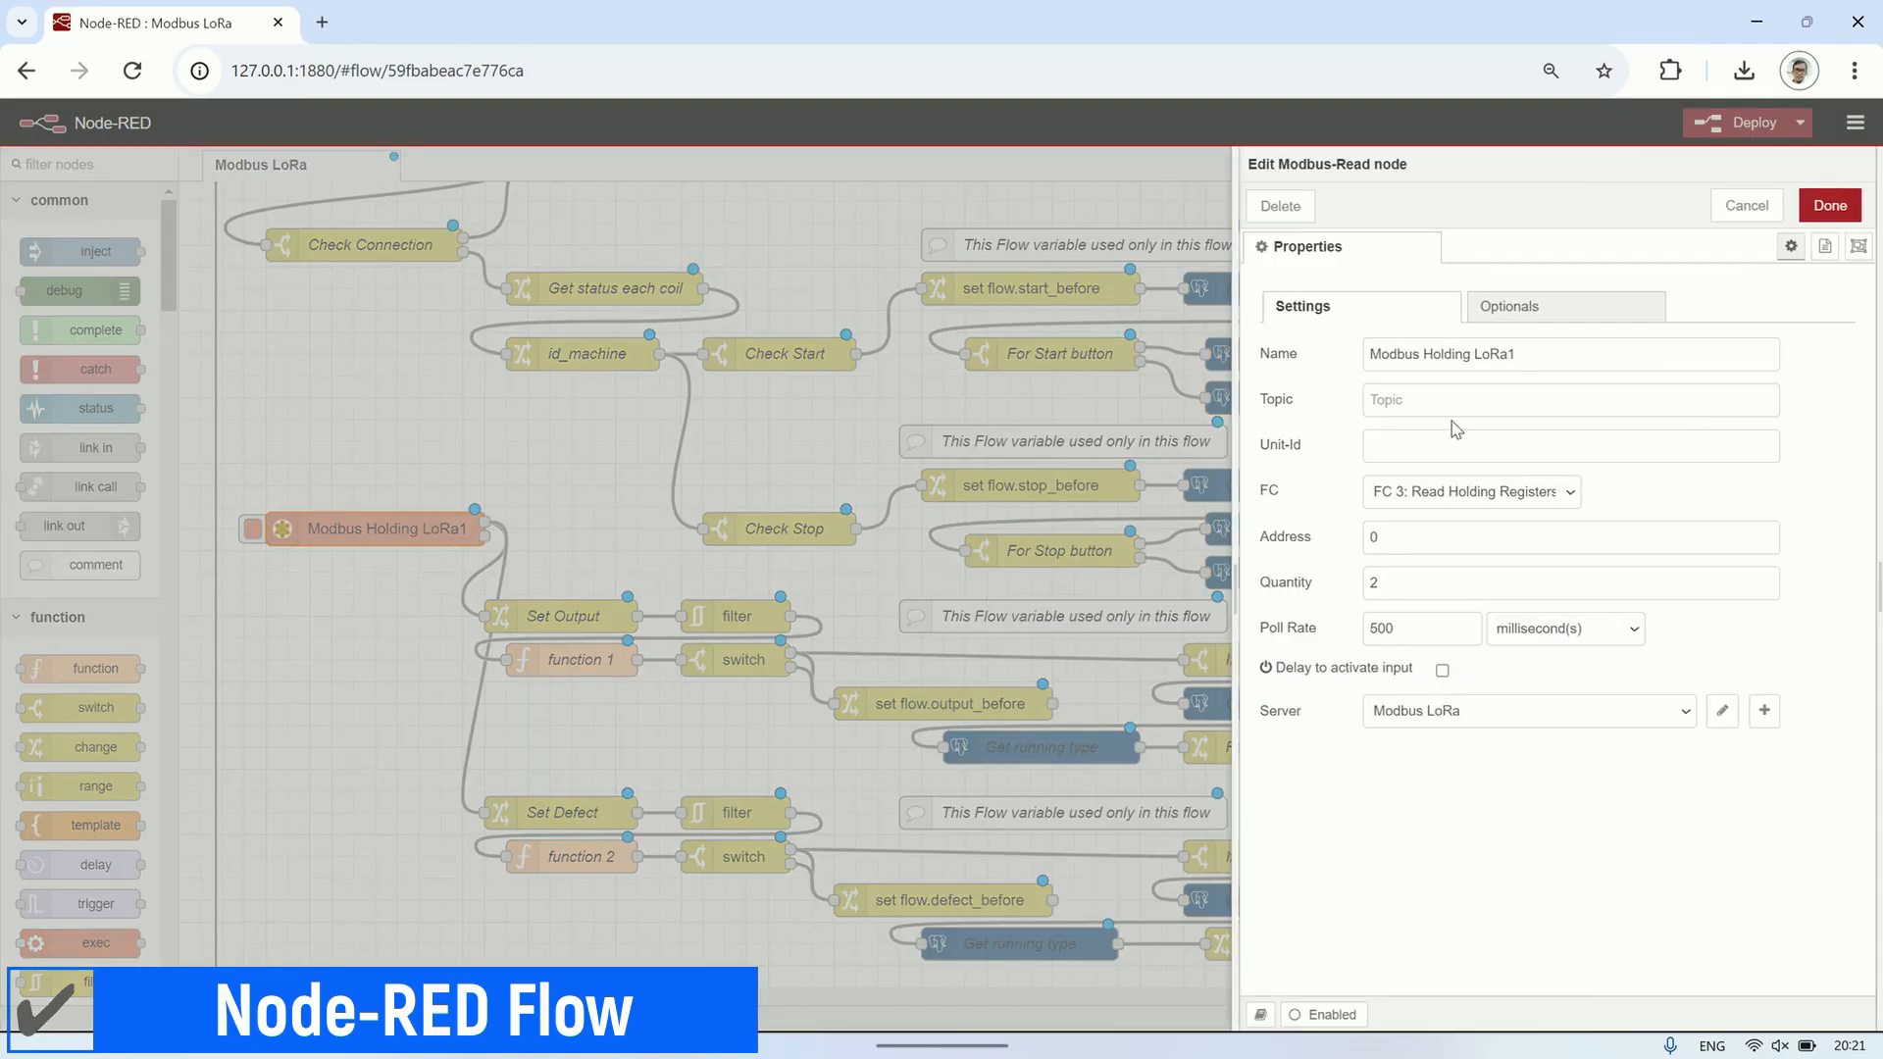
left_click(1746, 205)
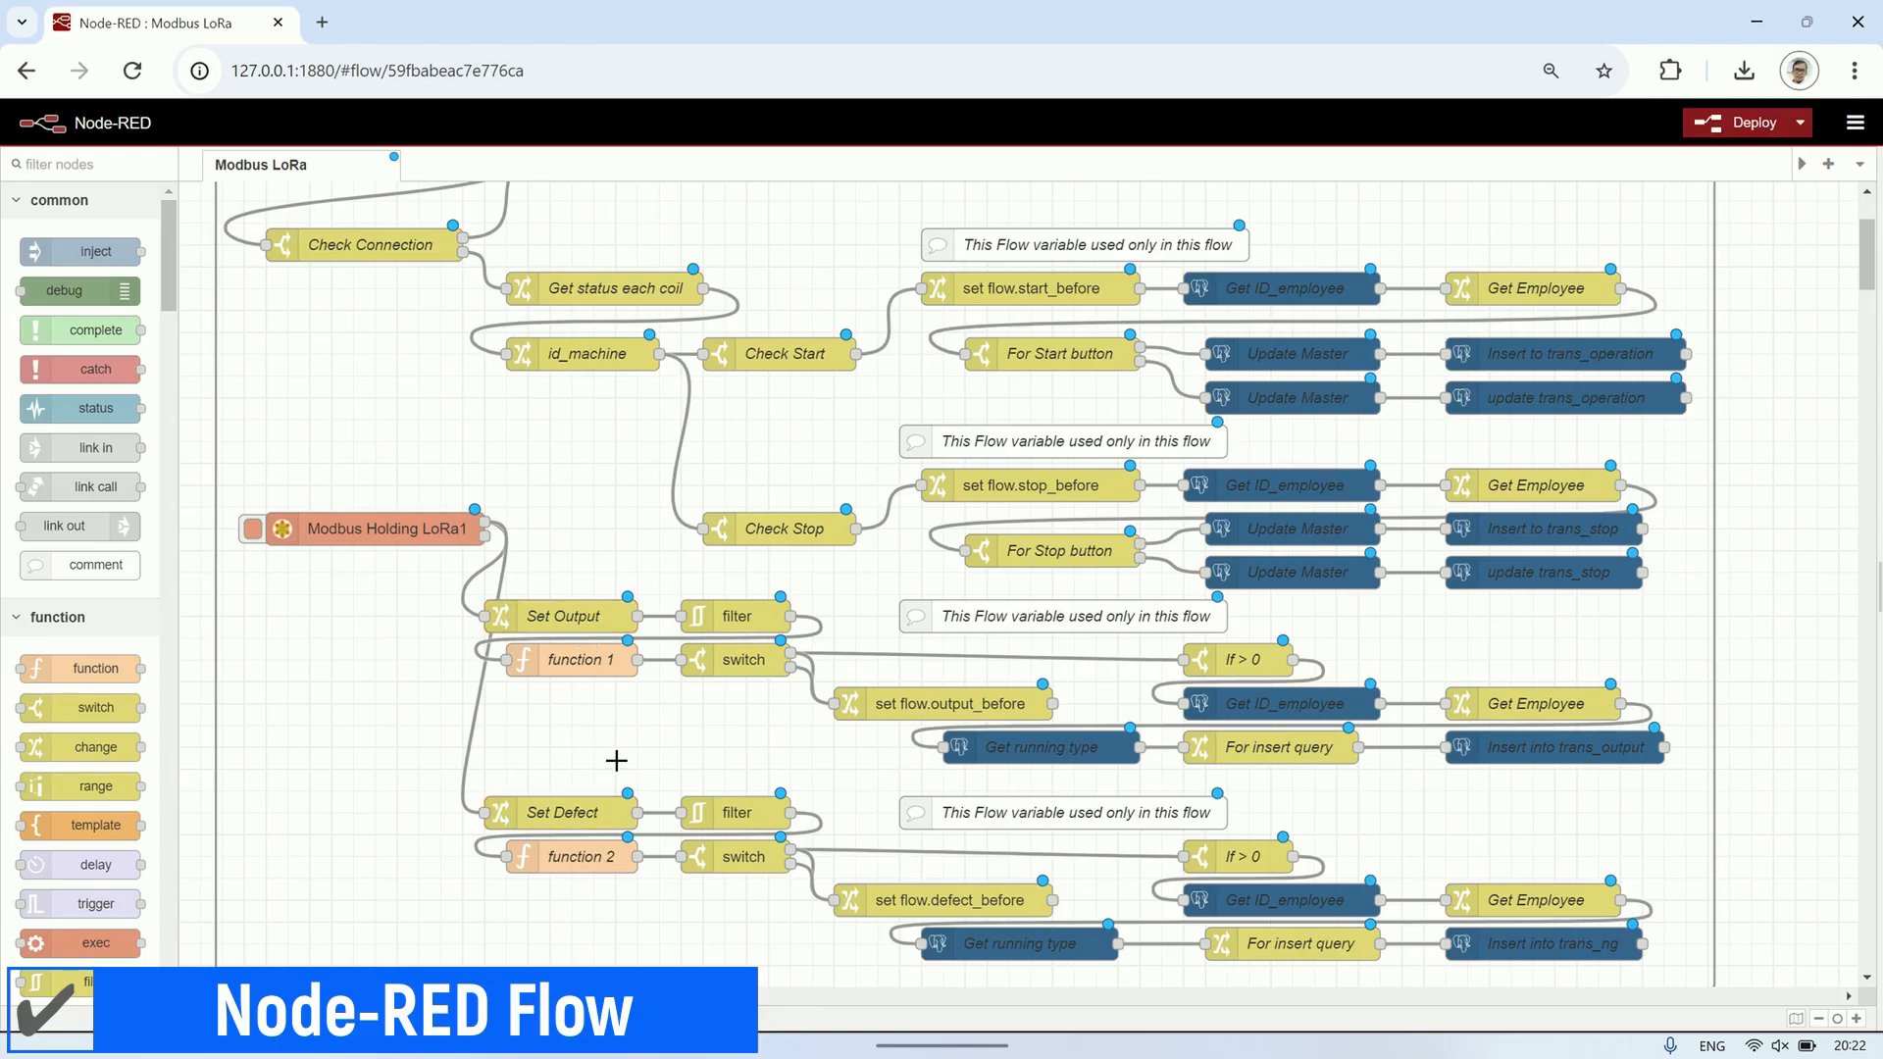
scroll("down", 3)
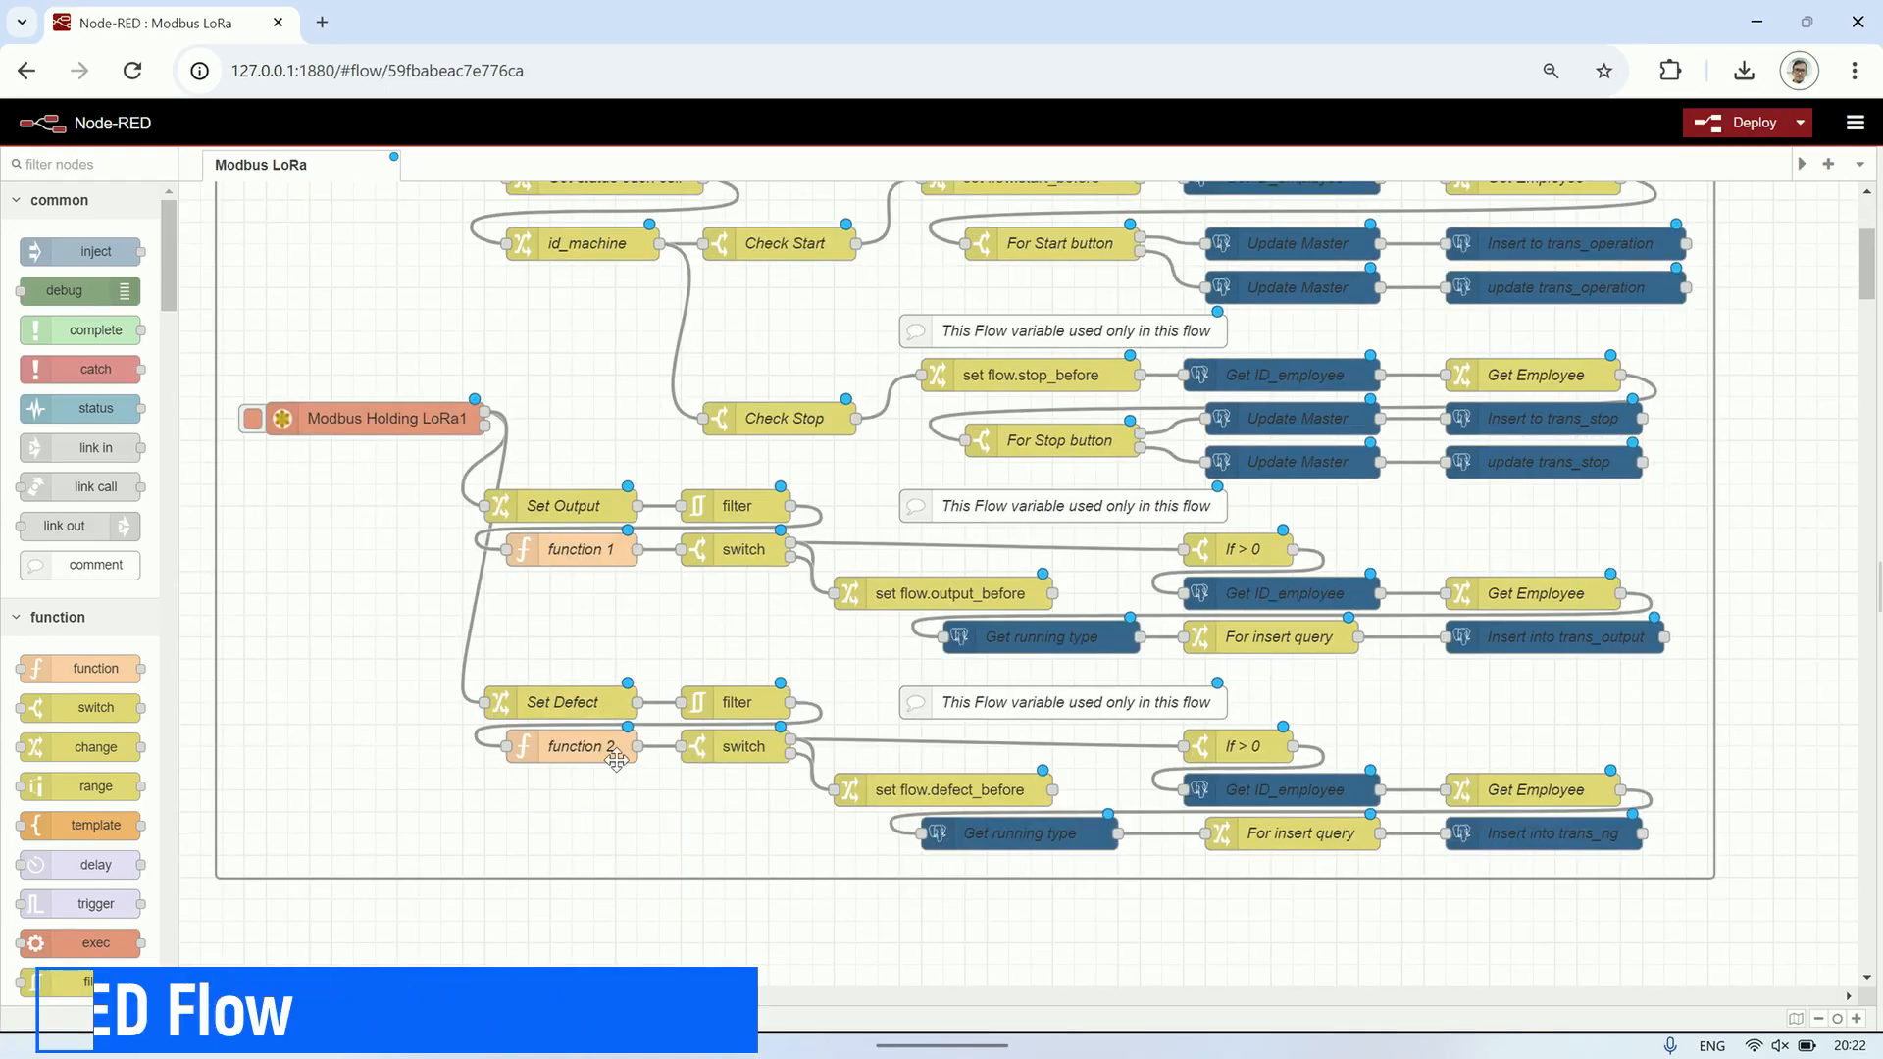